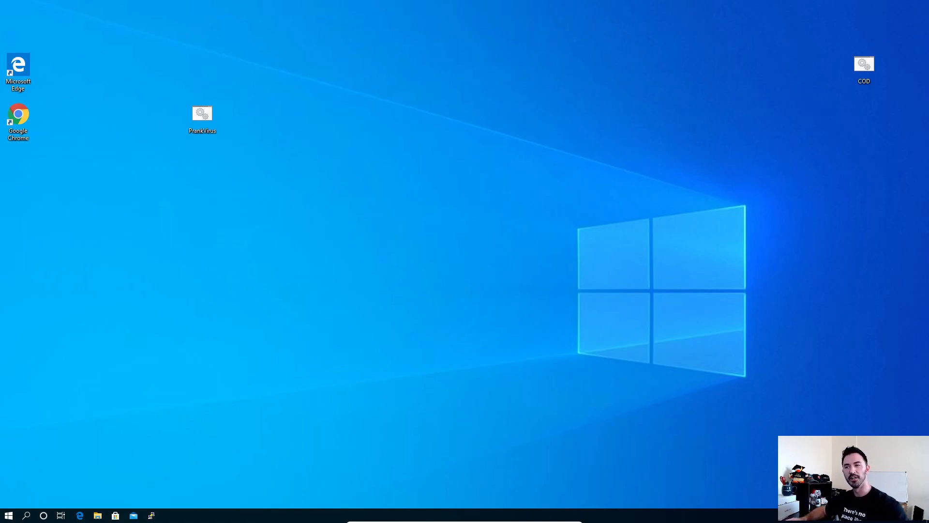
mouse_move(492, 251)
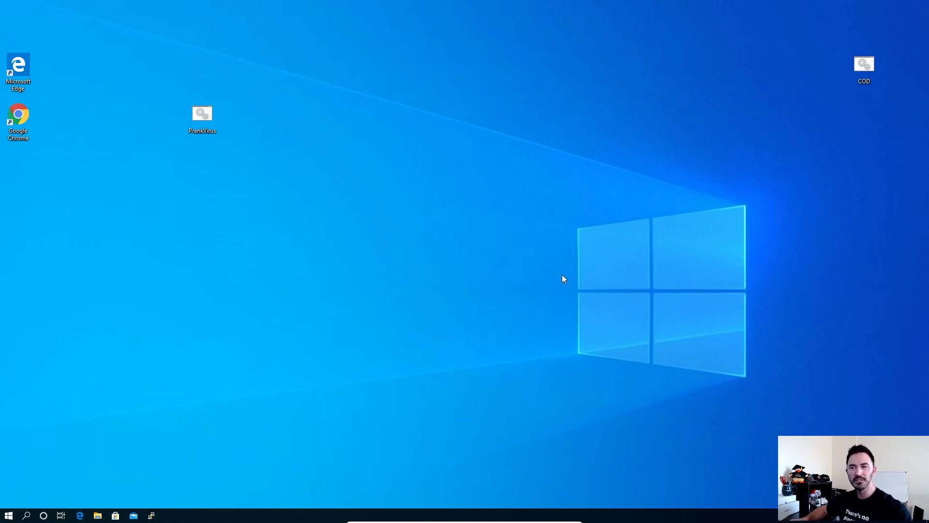
- Drag the PrankVirus file right and down, then back up near the top of the desktop
drag(202, 115, 312, 166)
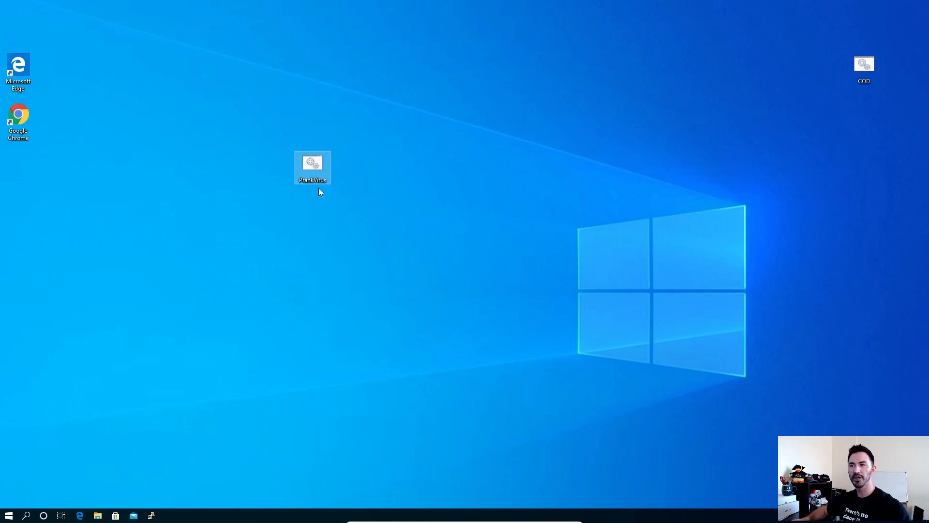
mouse_move(402, 263)
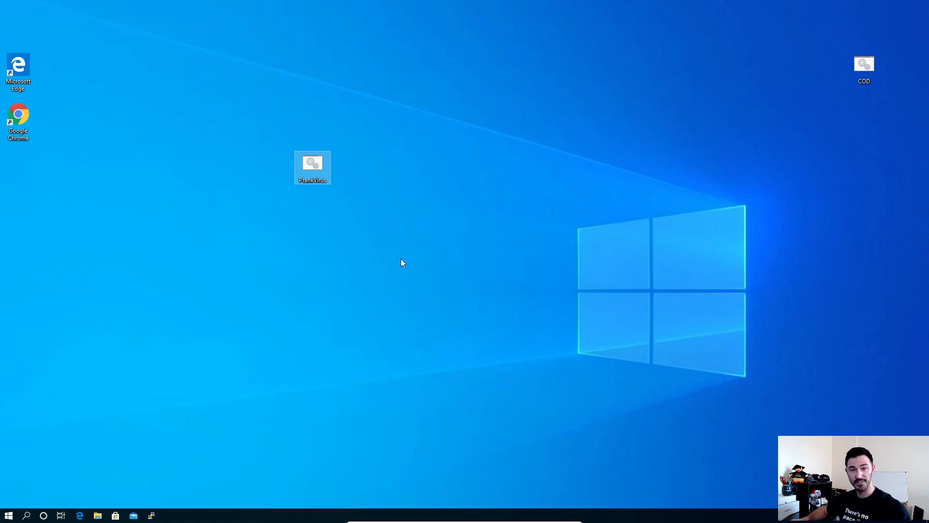
mouse_move(431, 274)
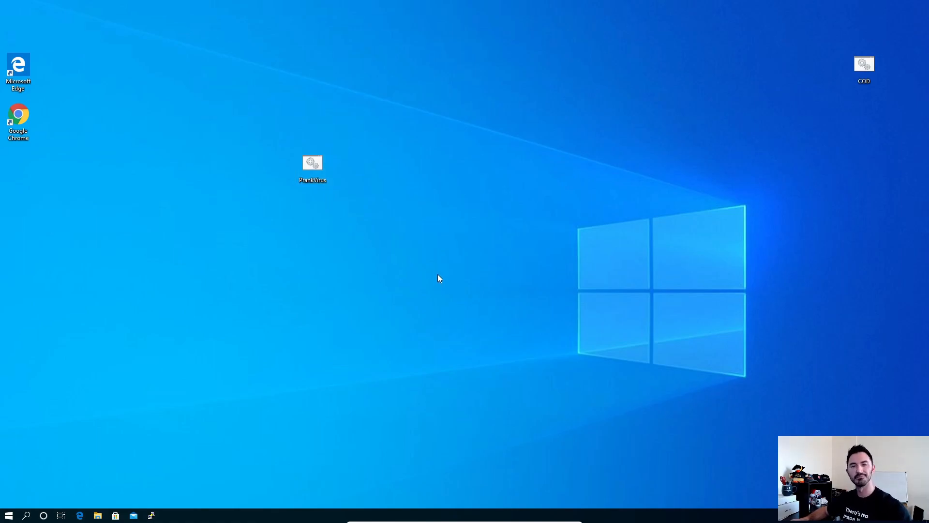
mouse_move(325, 250)
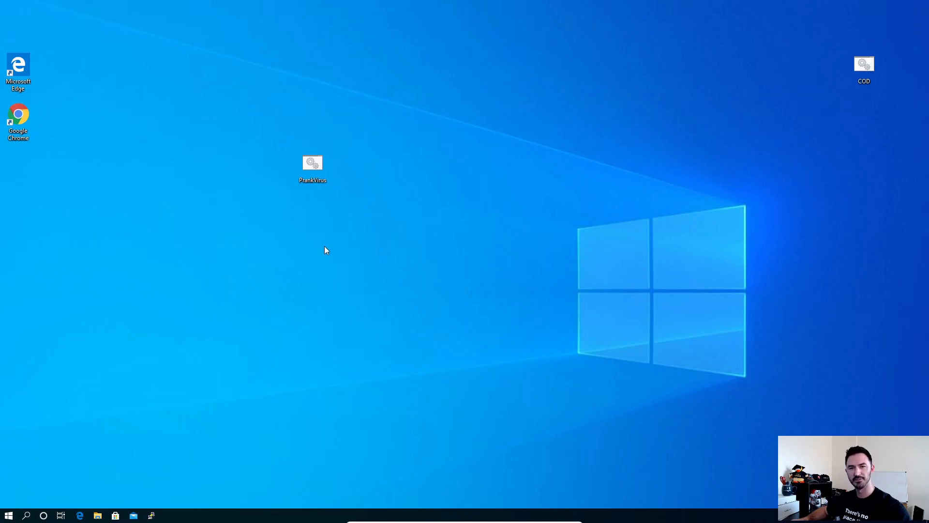
mouse_move(325, 248)
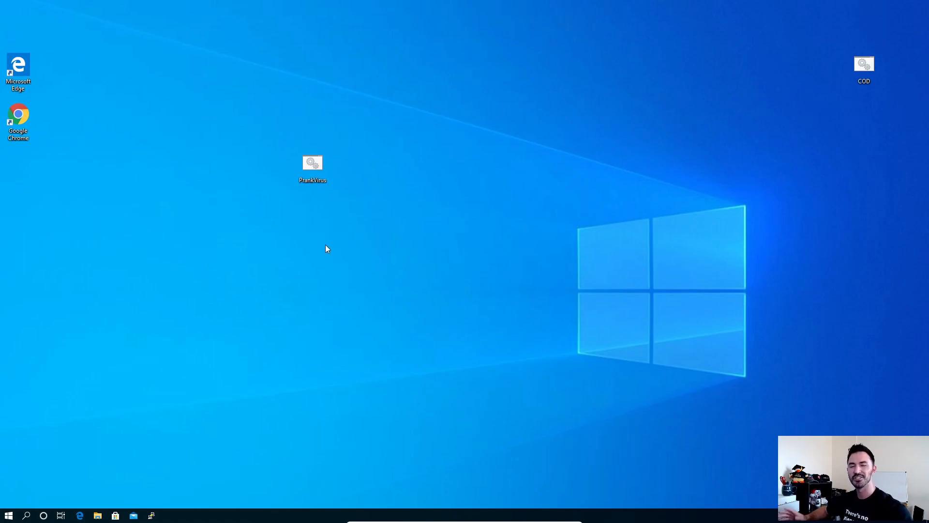
mouse_move(373, 232)
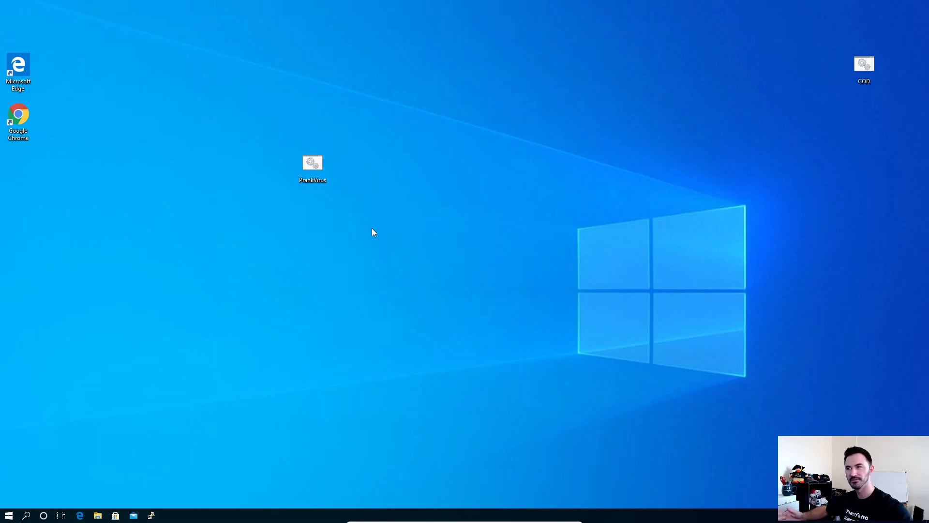
mouse_move(390, 239)
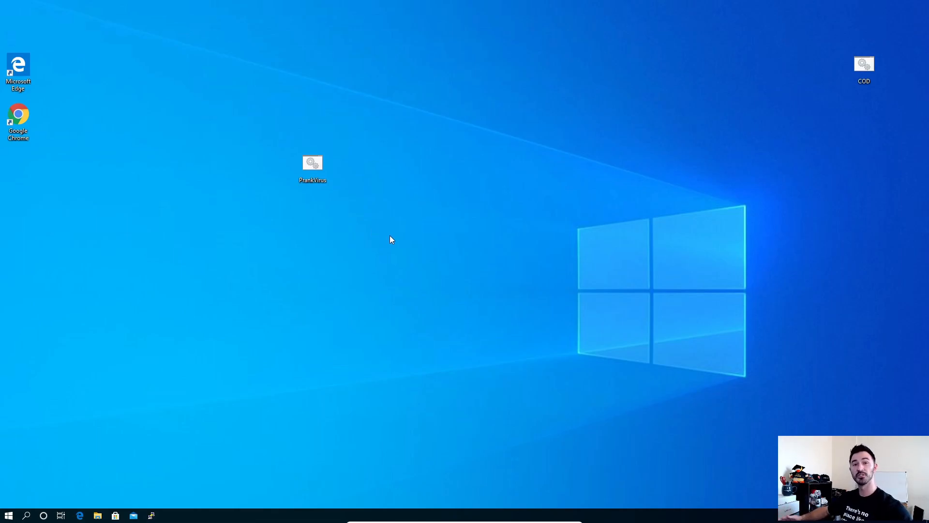
mouse_move(395, 243)
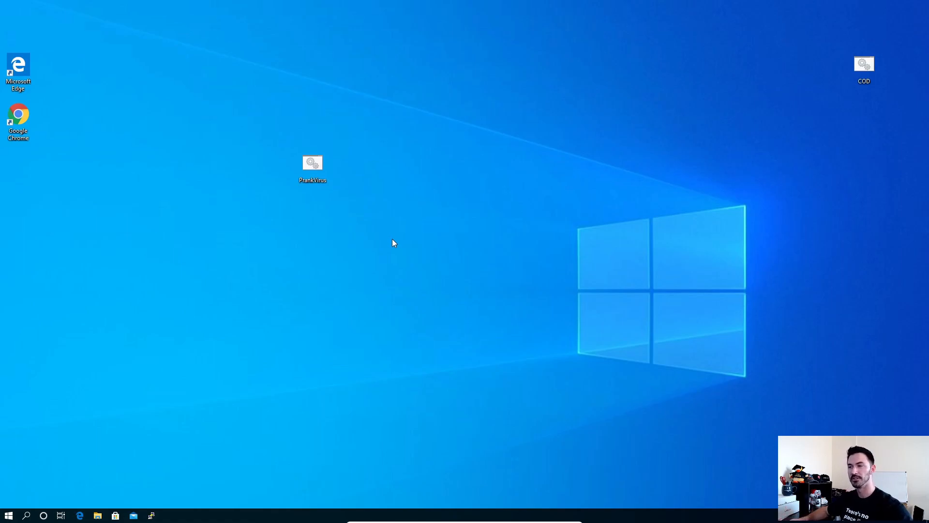
mouse_move(464, 265)
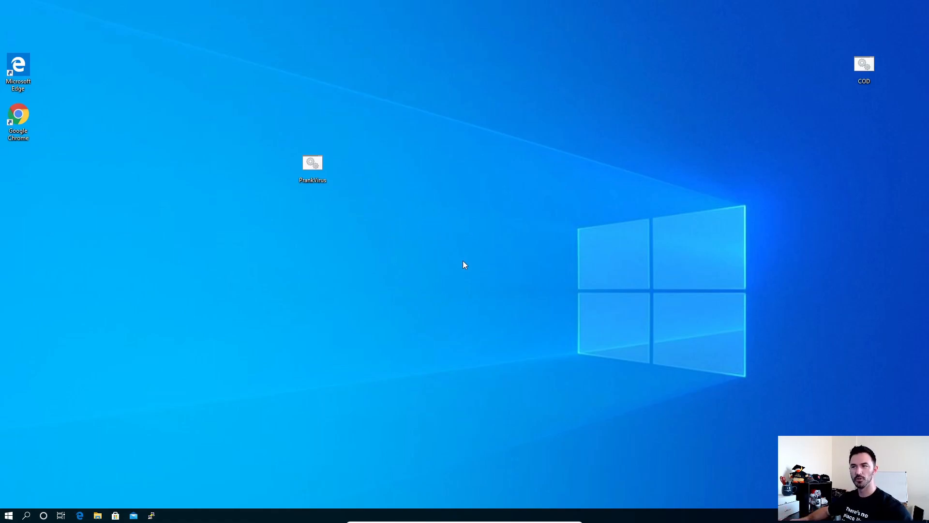
click(312, 166)
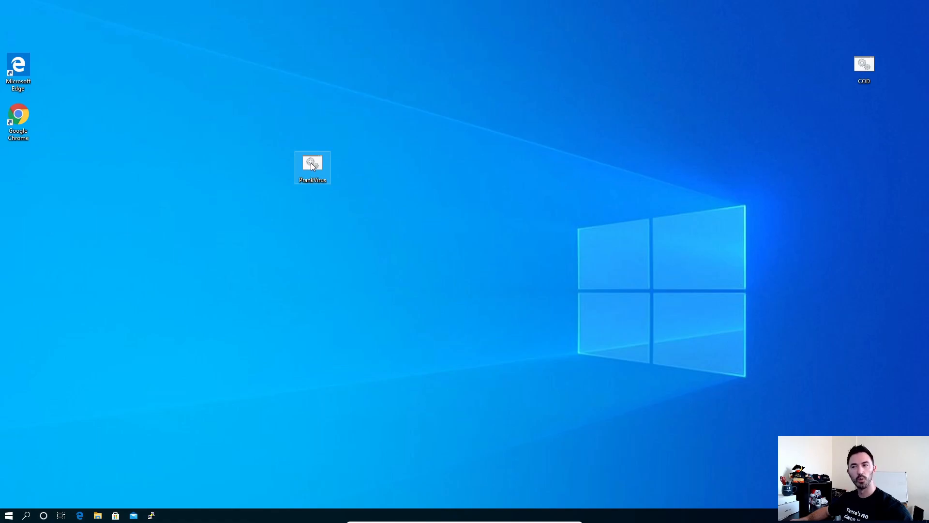
drag(312, 167, 276, 117)
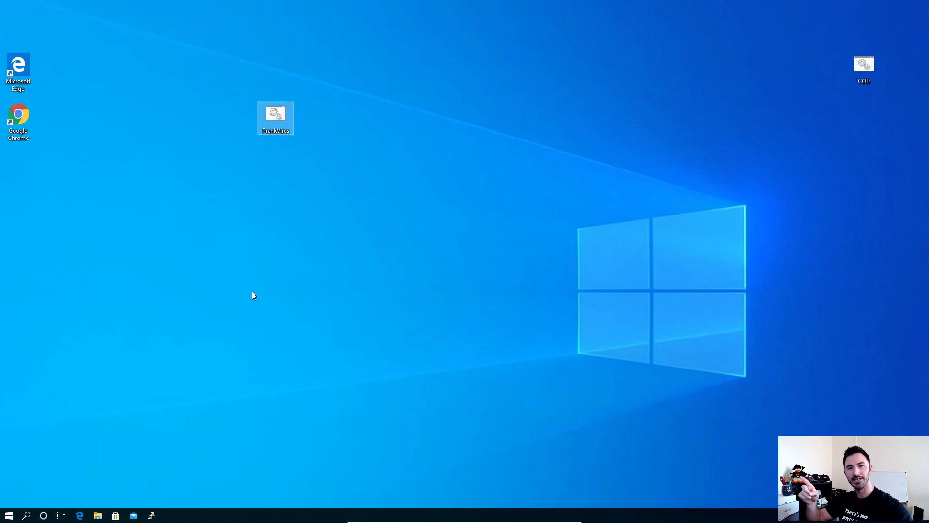
mouse_move(308, 258)
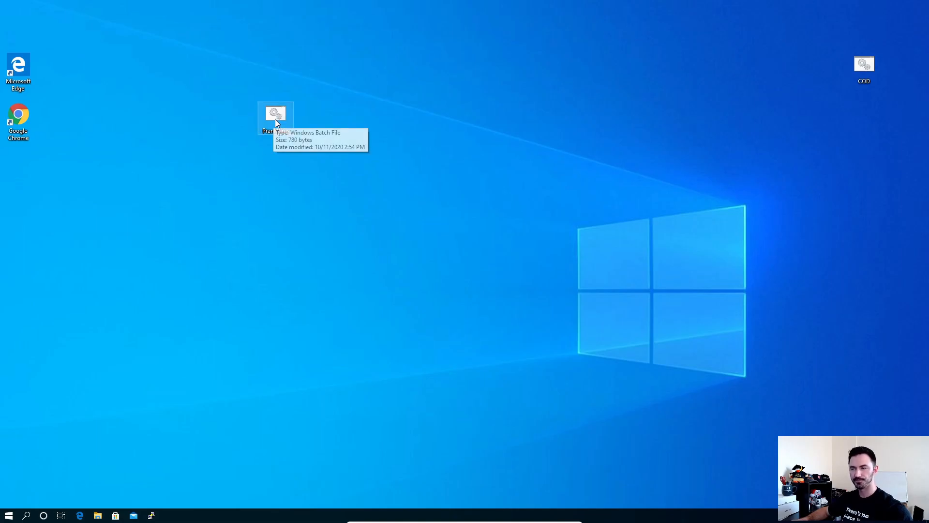
- Open the PrankVirus script in the editor, select all of it, and close it
right_click(275, 114)
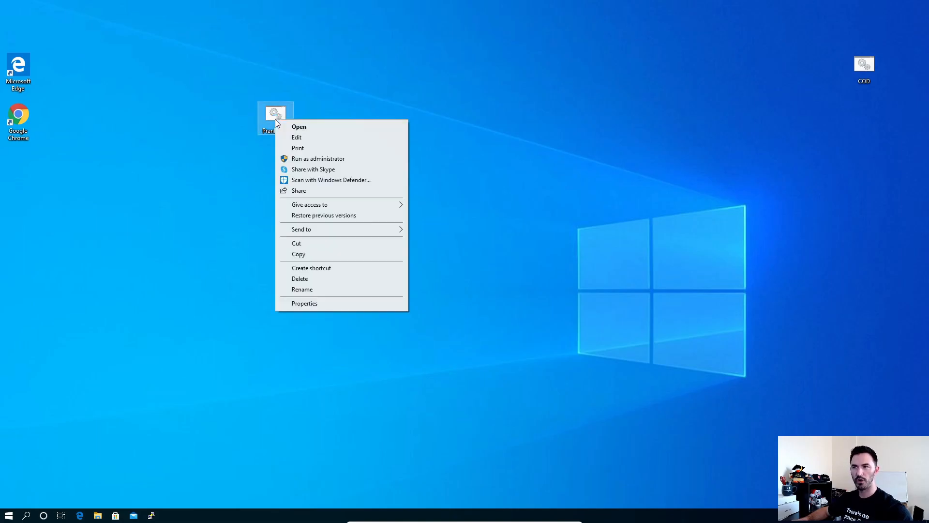
click(296, 137)
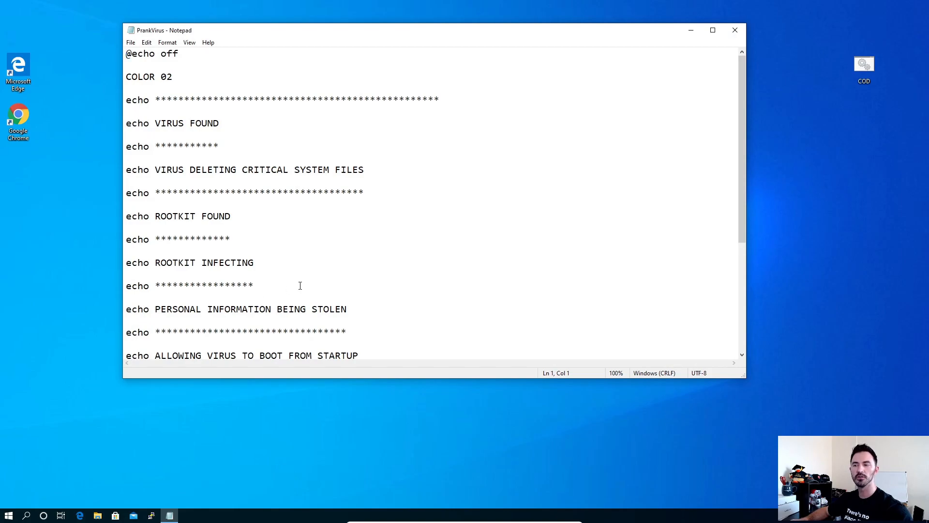
key(ctrl+a)
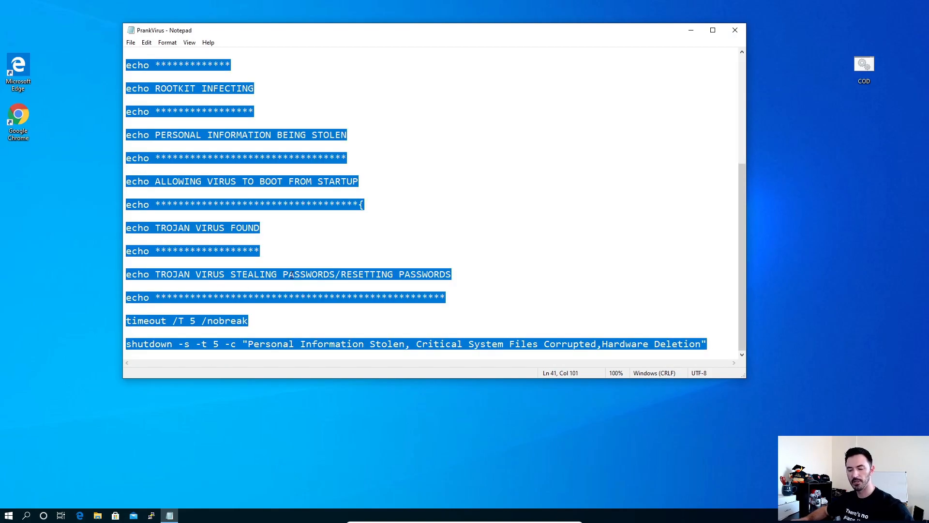
click(735, 30)
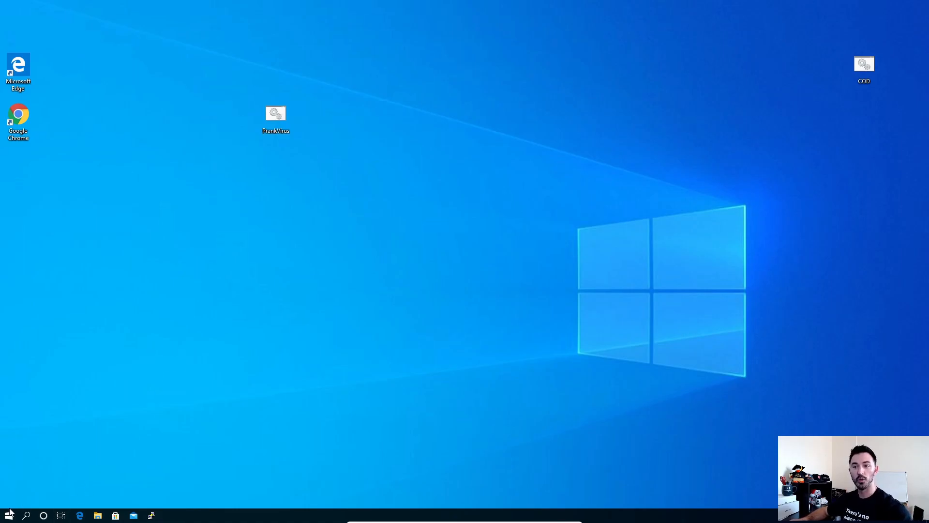
- Paste the script into a new Notepad document and change the timeout value to 10
click(7, 514)
text(note)
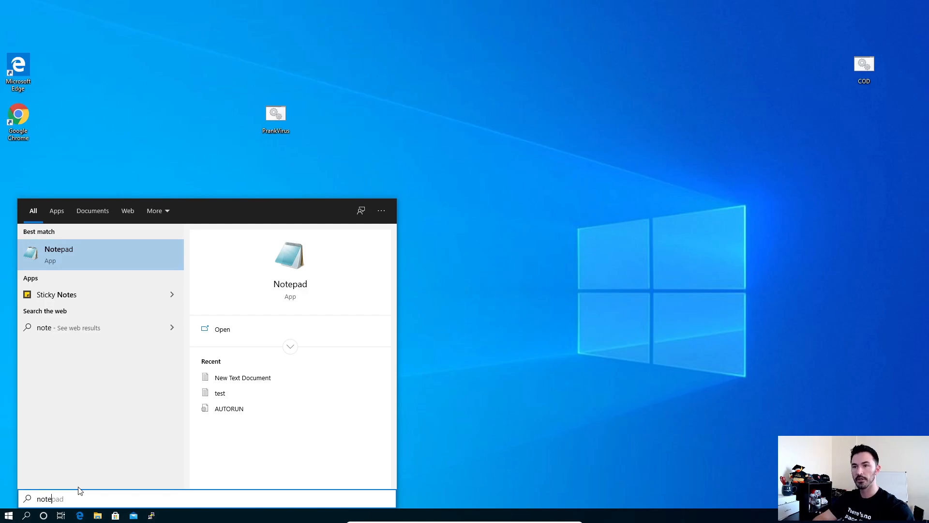
click(58, 254)
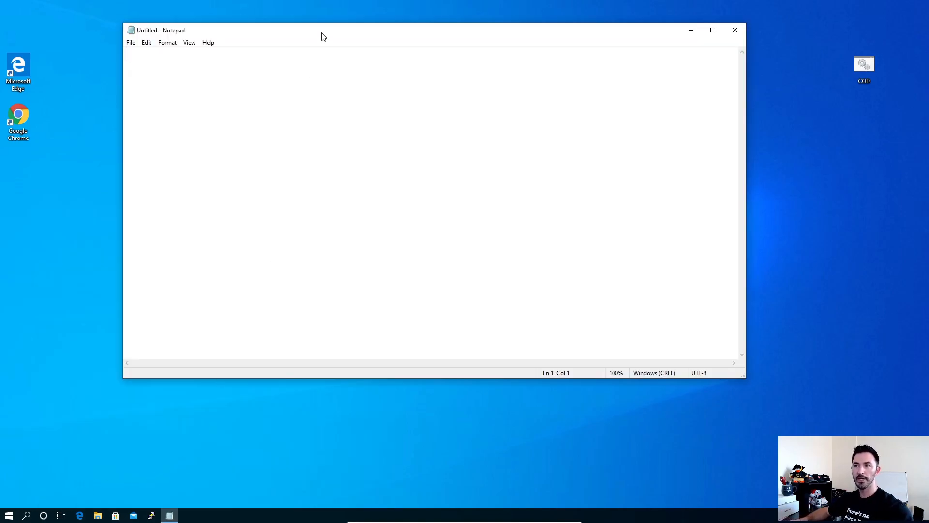
click(713, 30)
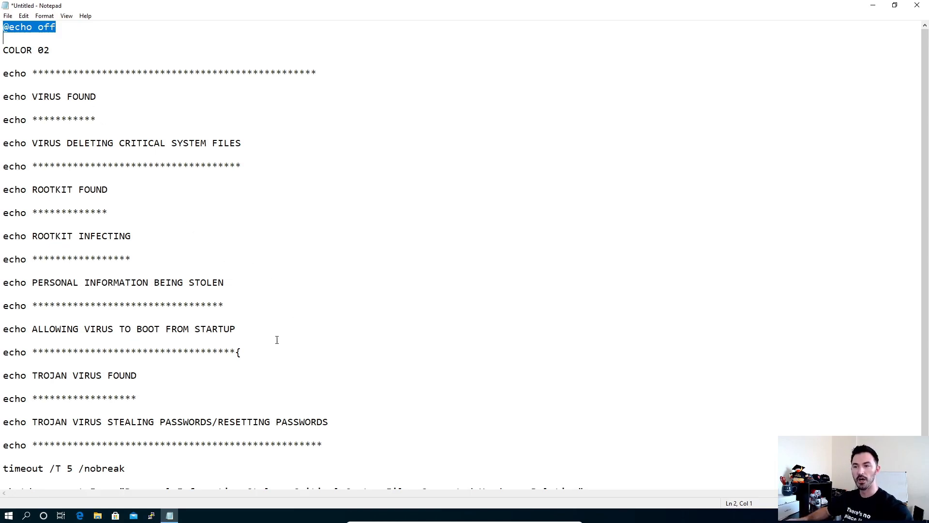
click(236, 352)
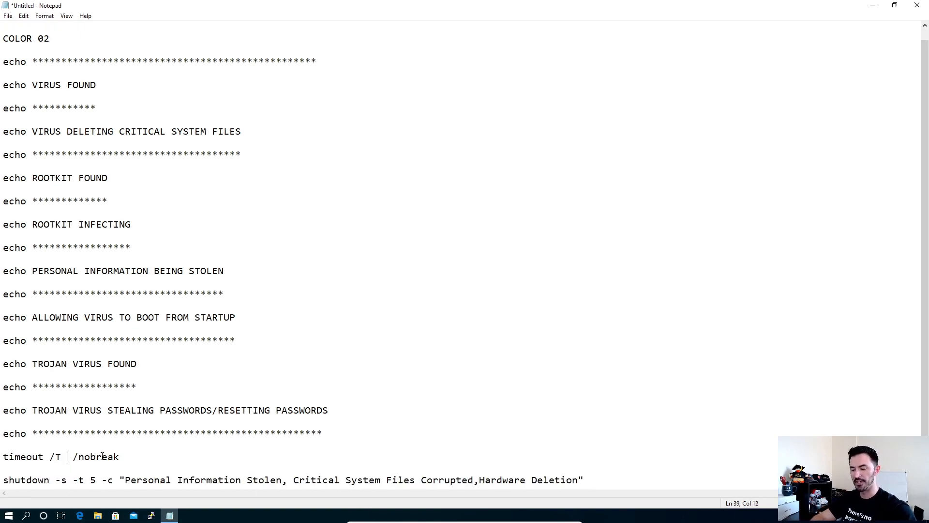
text(10)
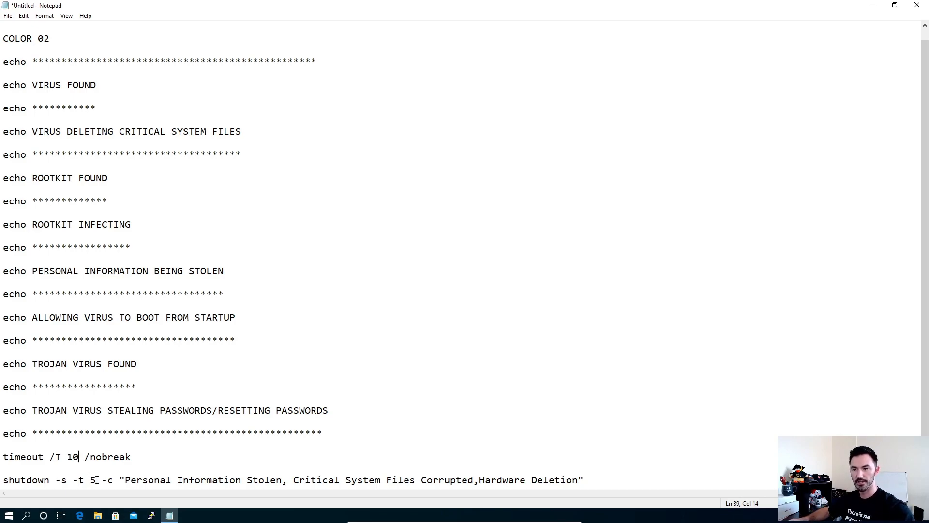
text(0)
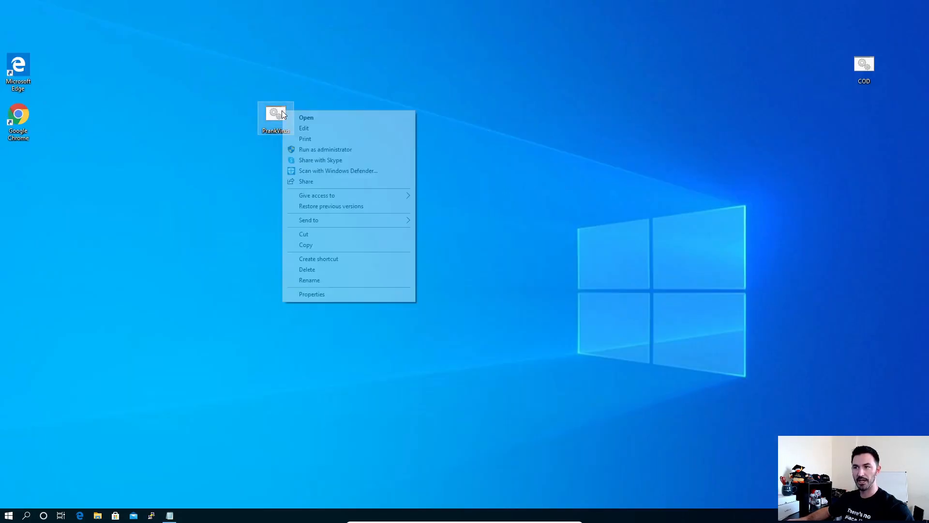
- Edit the PrankVirus script itself, changing 'timeout /T 5' to 10
click(303, 128)
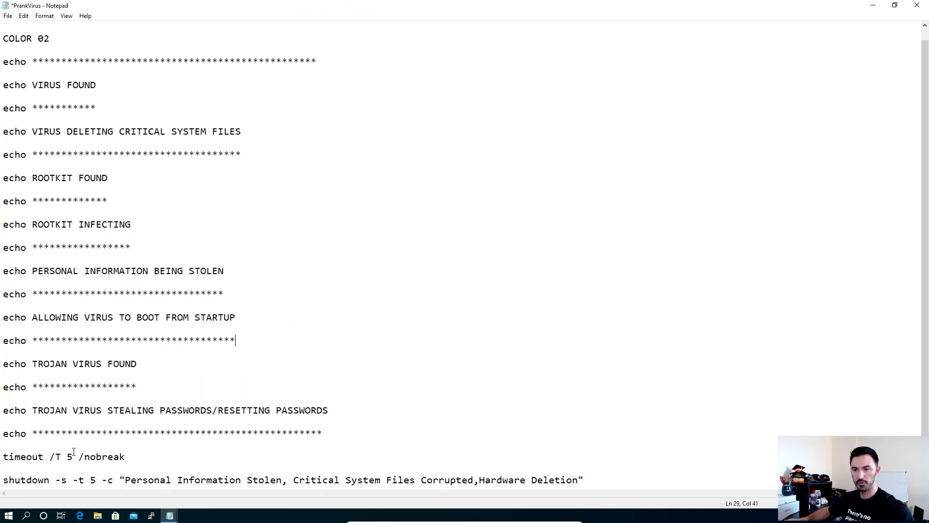
text(0)
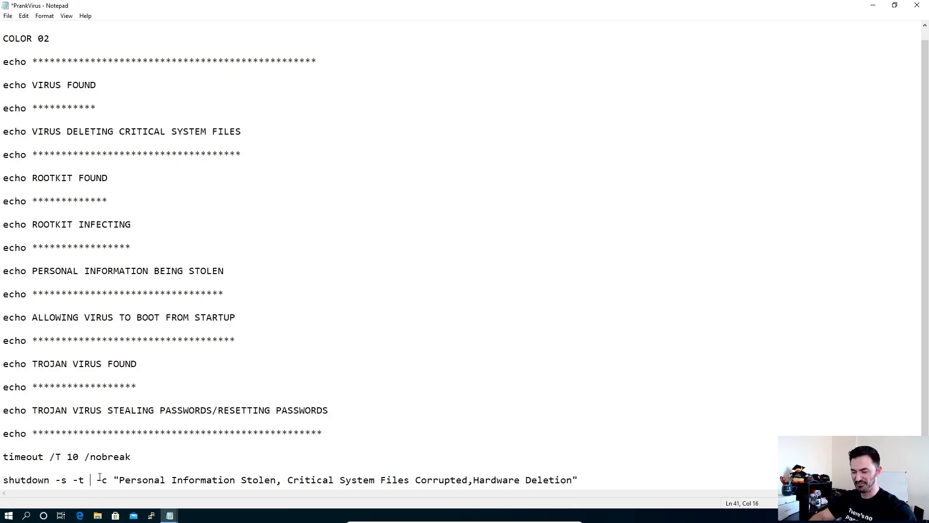
text(10)
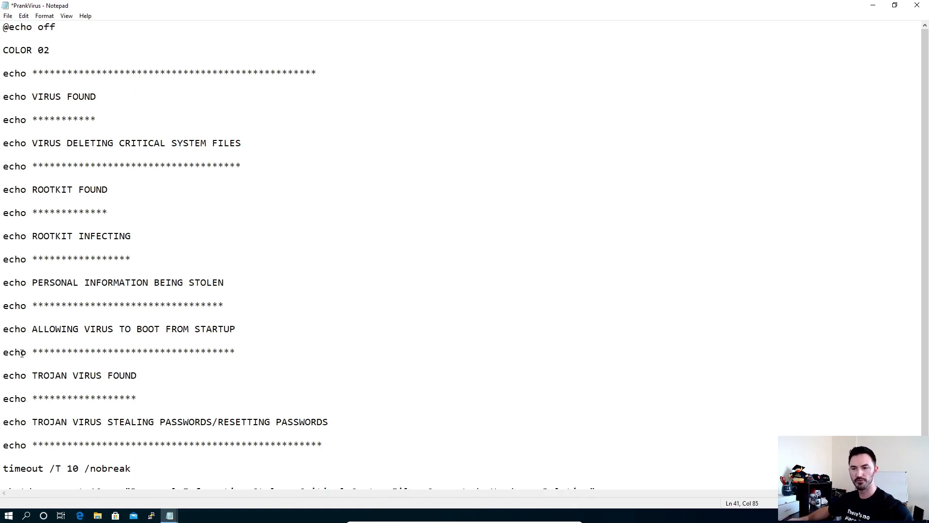
click(8, 514)
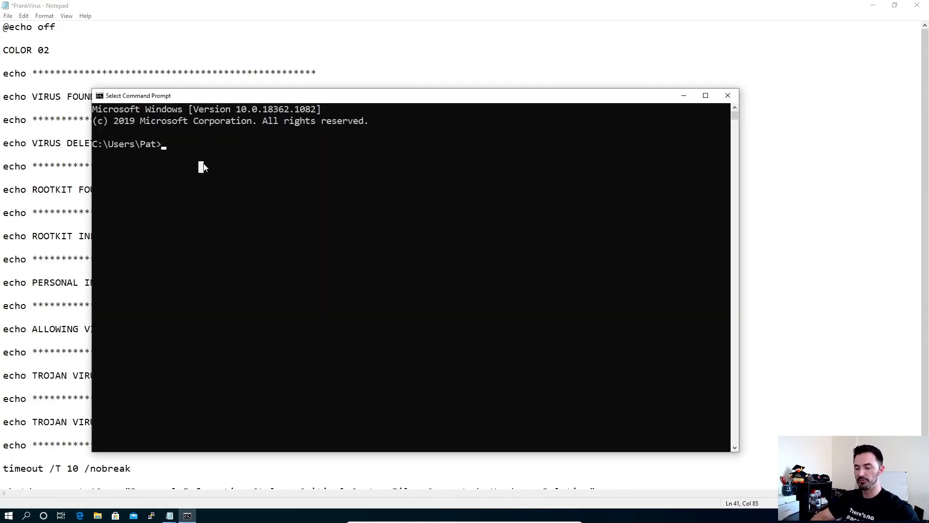
text(color 02)
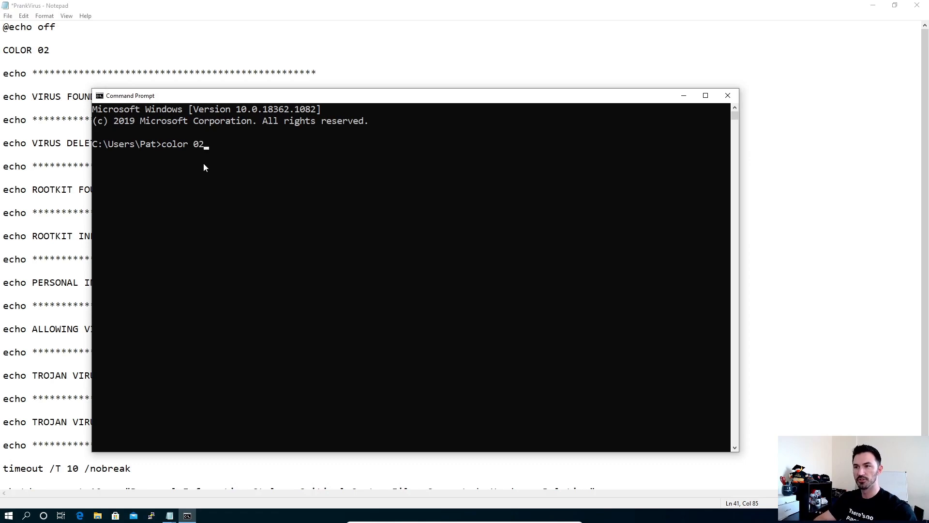
key(enter)
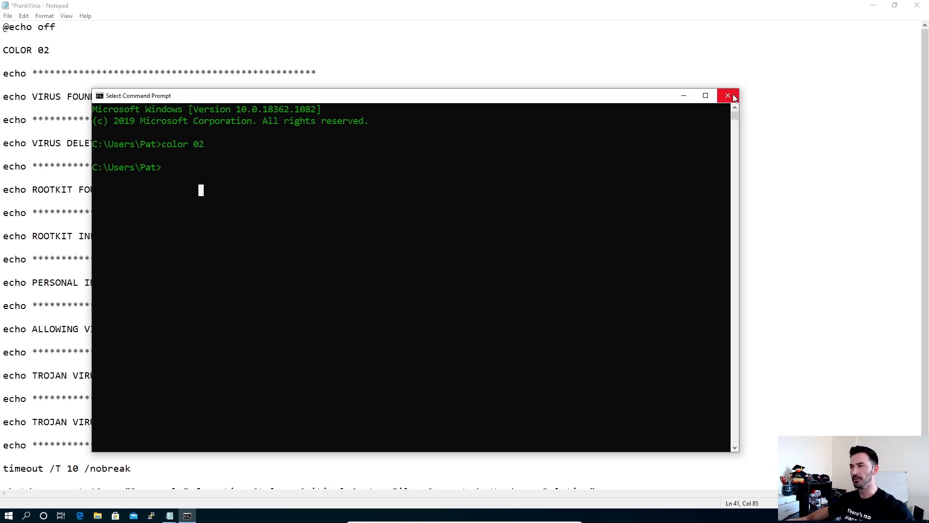
click(727, 95)
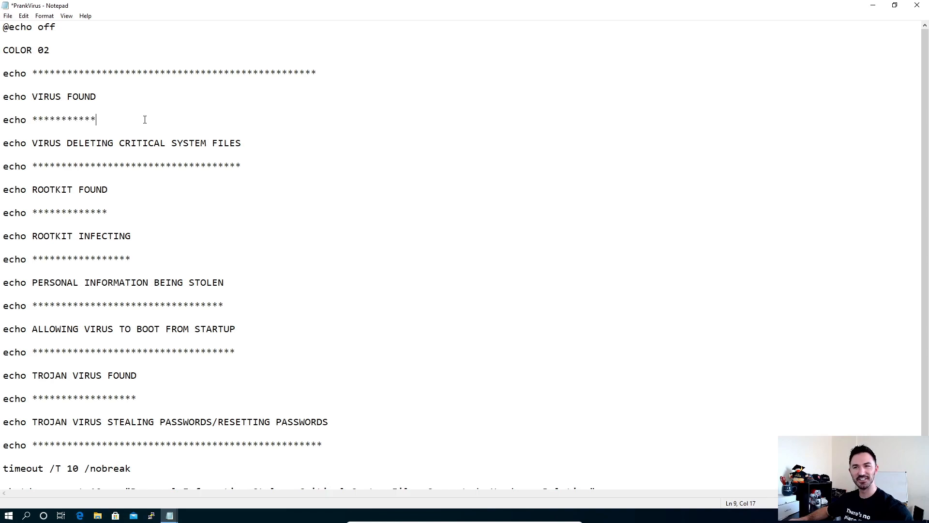
mouse_move(155, 151)
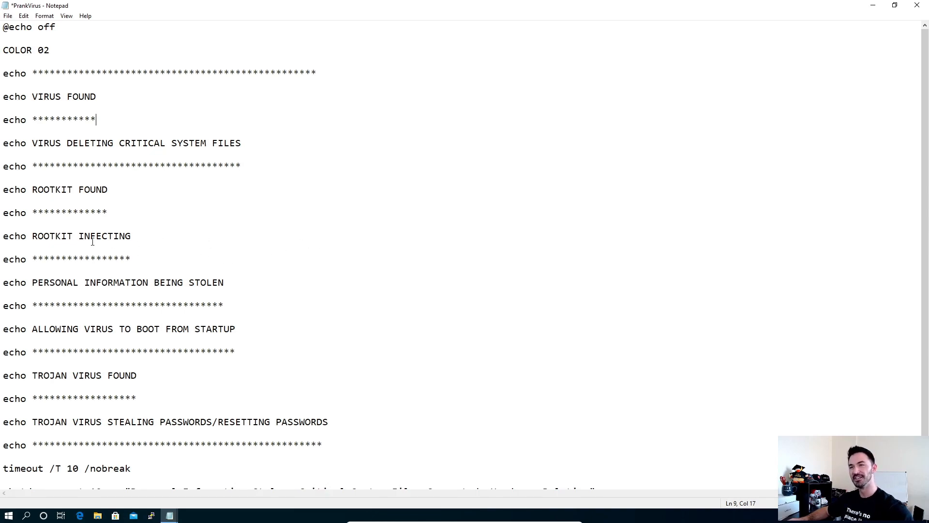
mouse_move(269, 309)
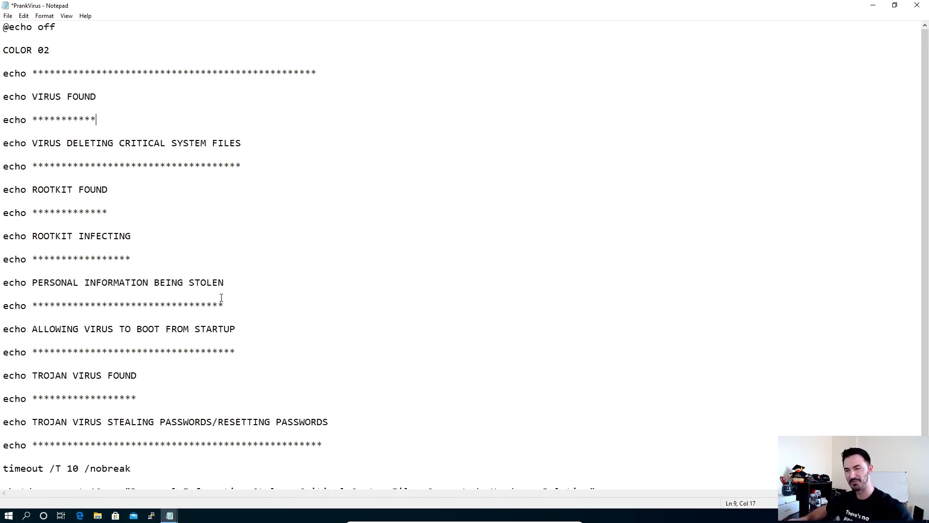
scroll(down, 3)
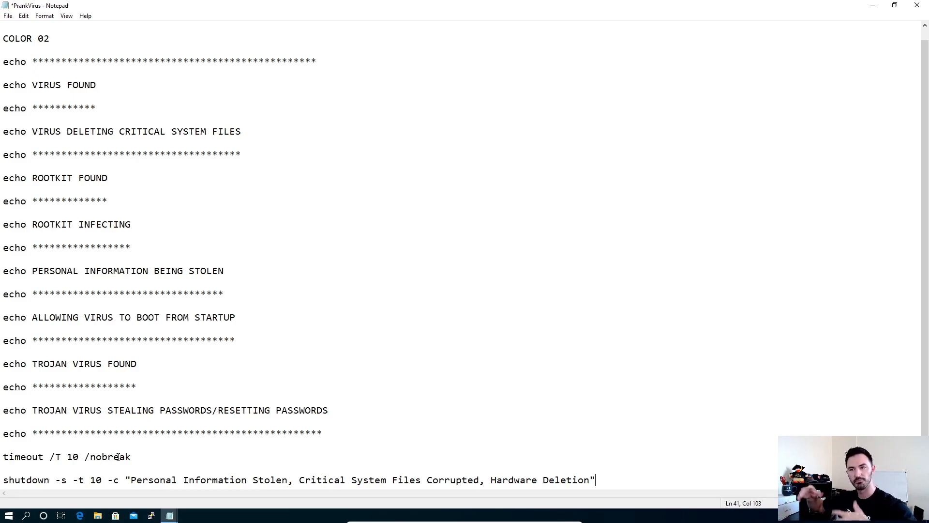
mouse_move(345, 303)
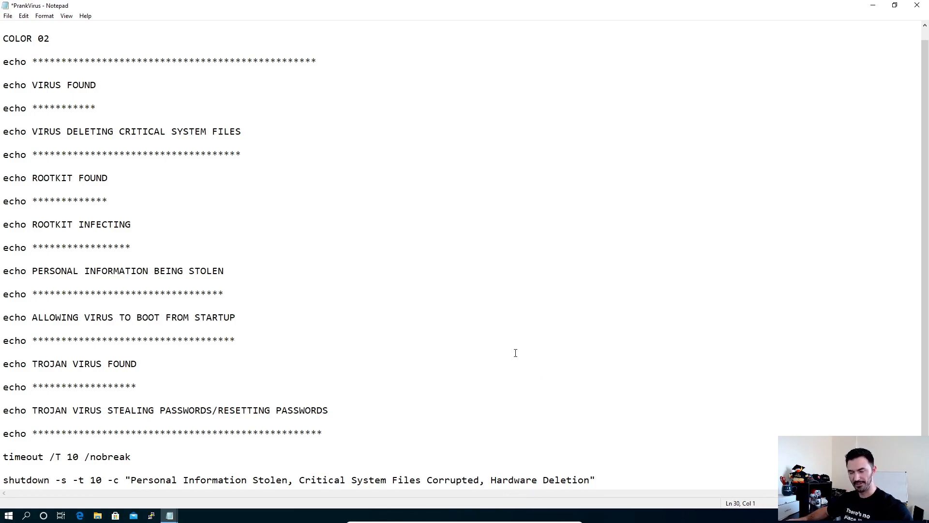
click(4, 351)
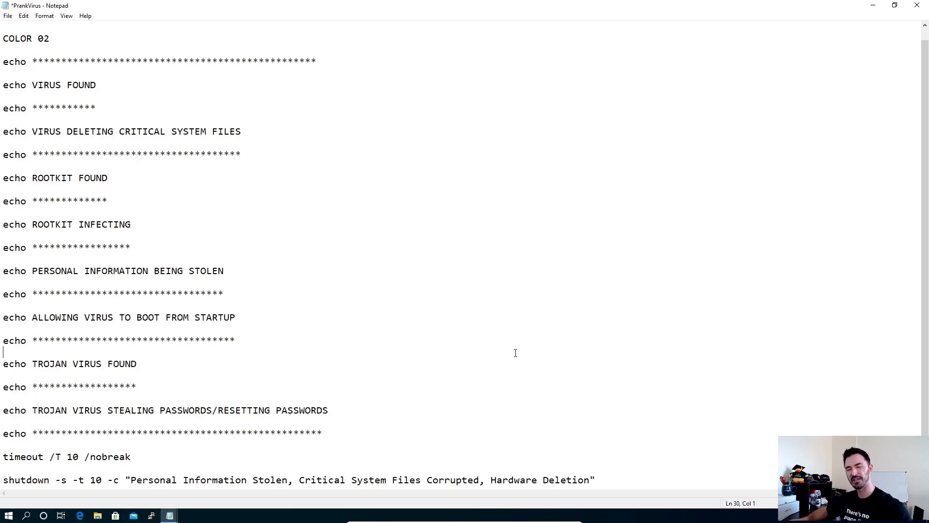
mouse_move(525, 312)
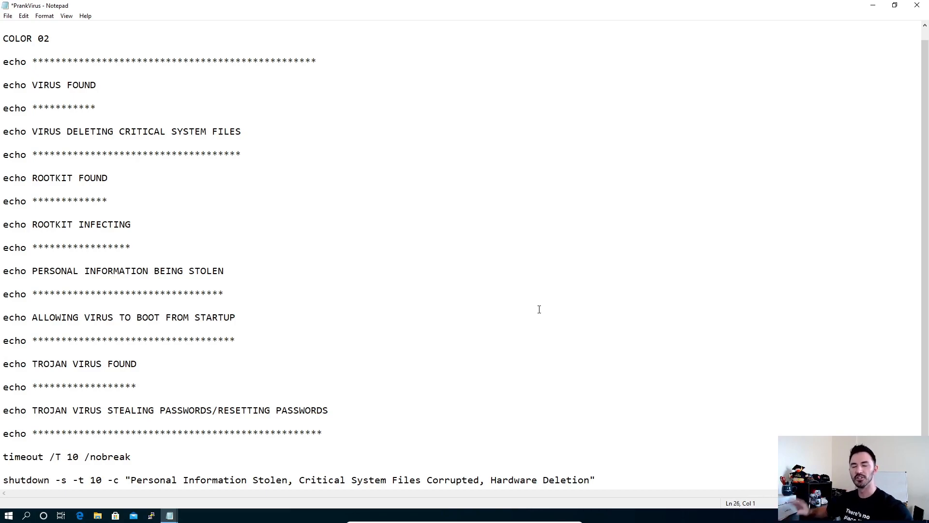
click(536, 304)
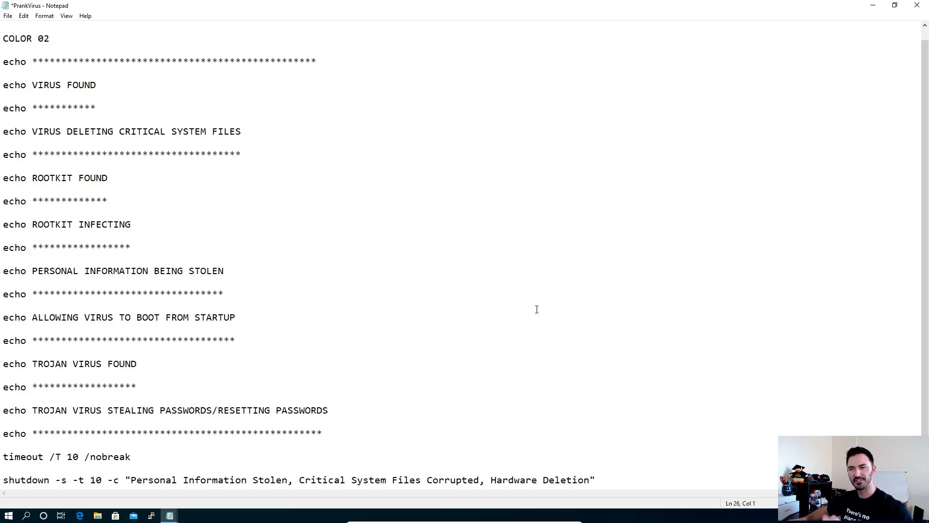
mouse_move(516, 352)
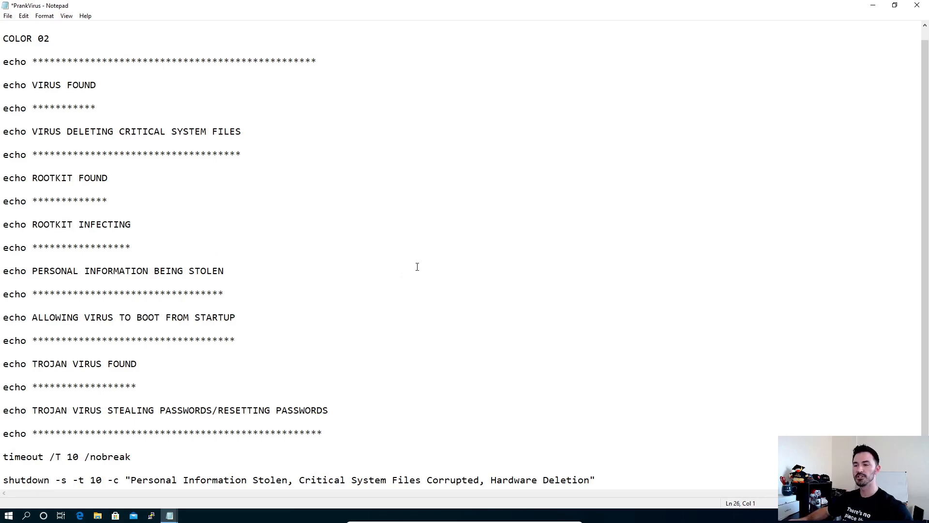
- Close Notepad, saving changes to PrankVirus.bat, then select the PrankVirus file on the desktop
click(918, 5)
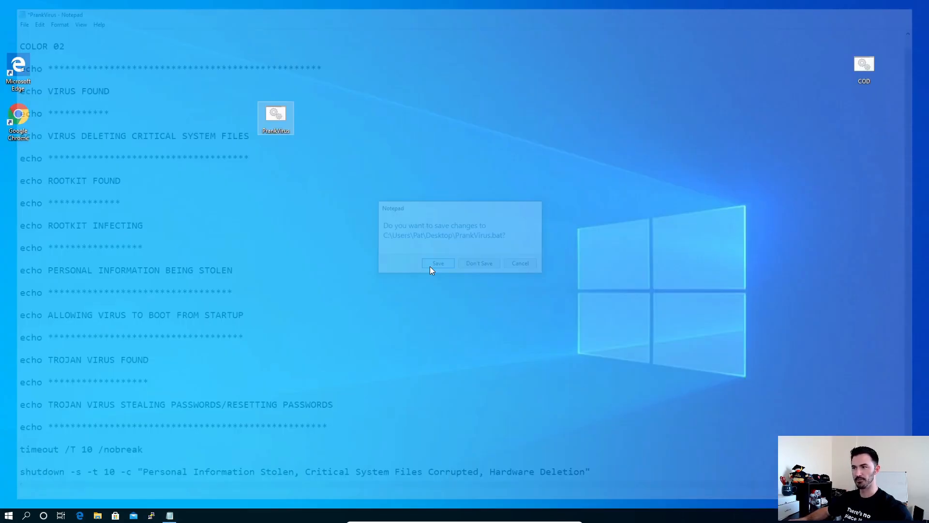
click(478, 263)
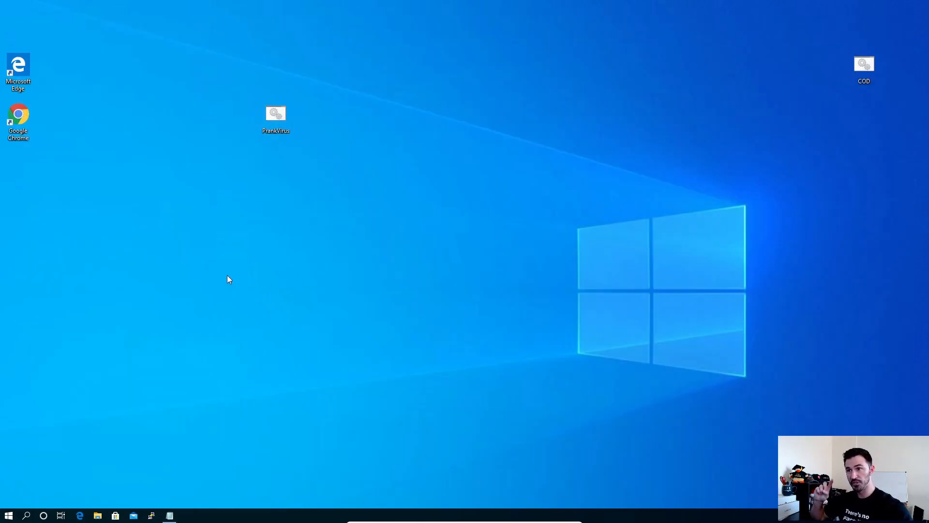
mouse_move(315, 191)
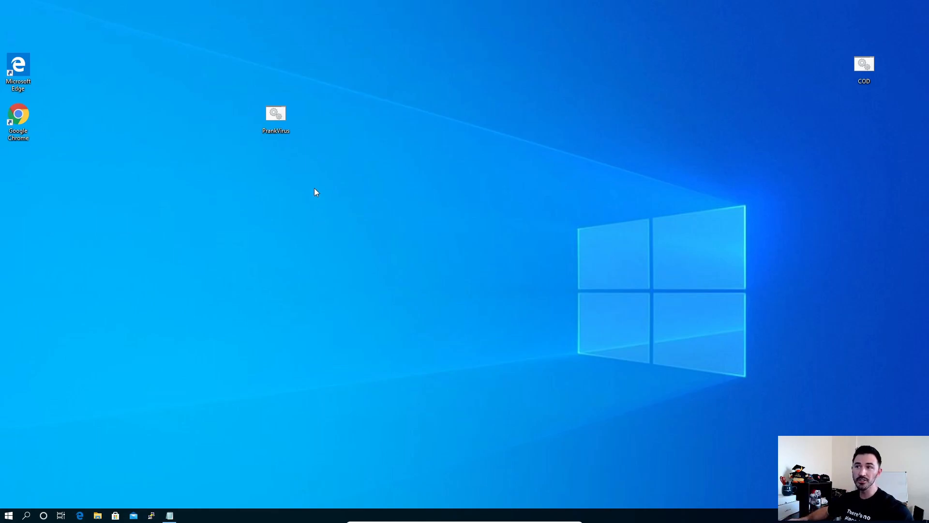
click(275, 116)
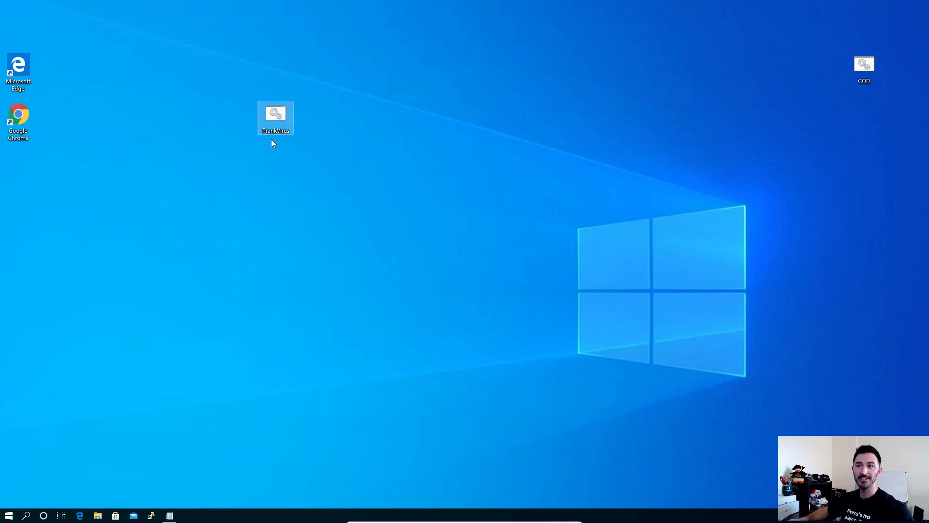
mouse_move(286, 140)
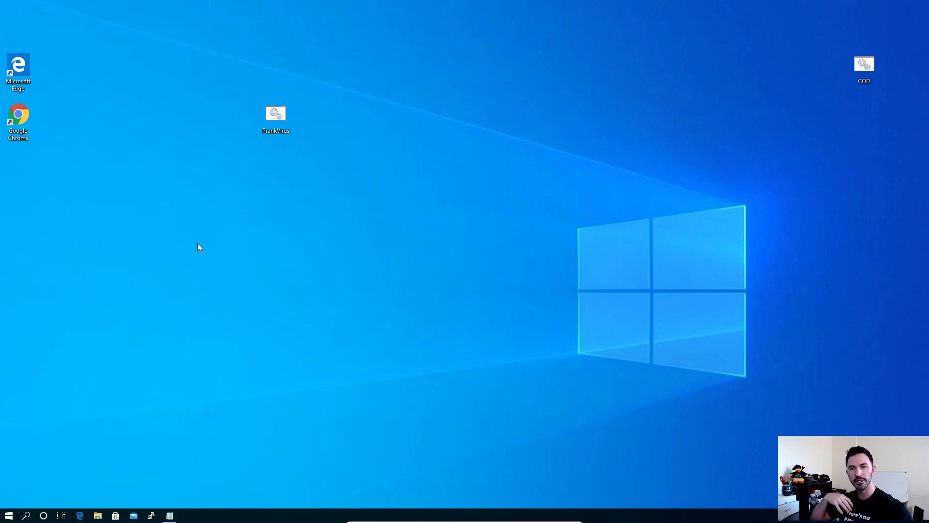
mouse_move(230, 473)
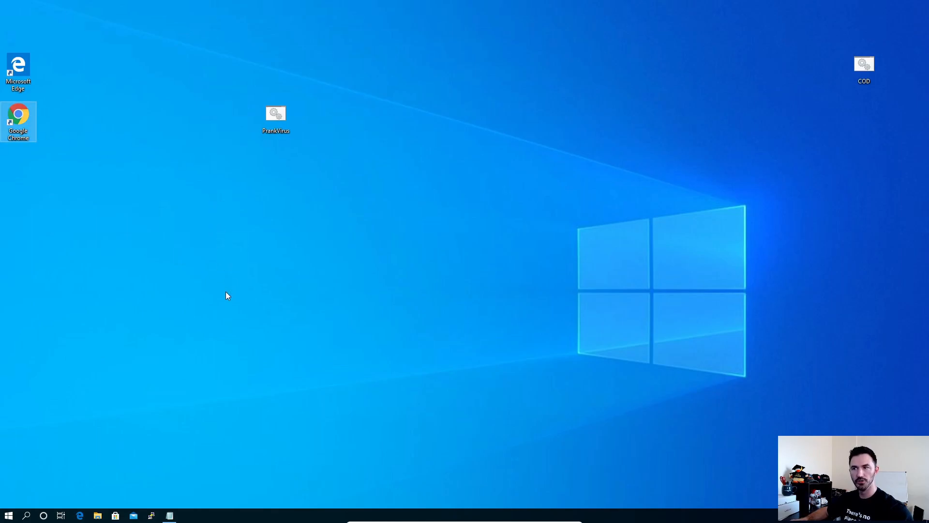
- Launch and maximize Chrome, search for shorten urls, and open the Free URL Shortener site
double_click(19, 122)
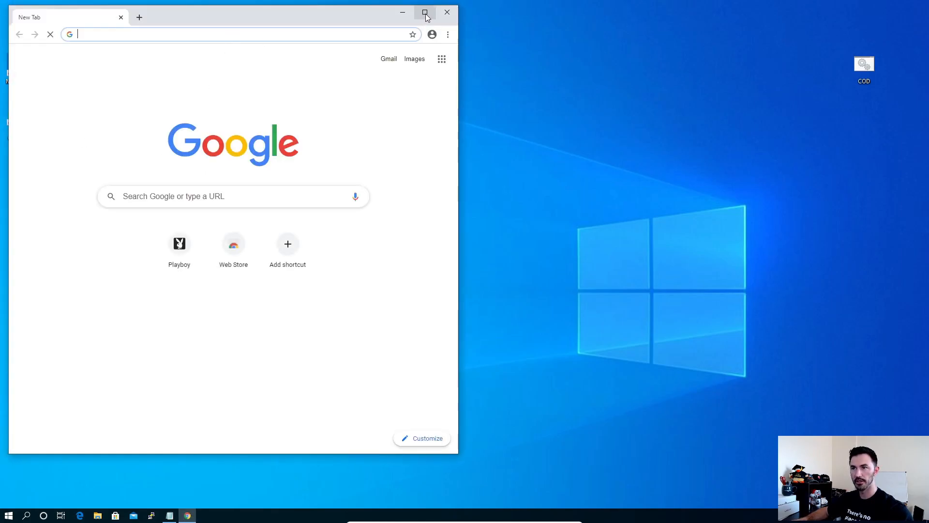
click(425, 13)
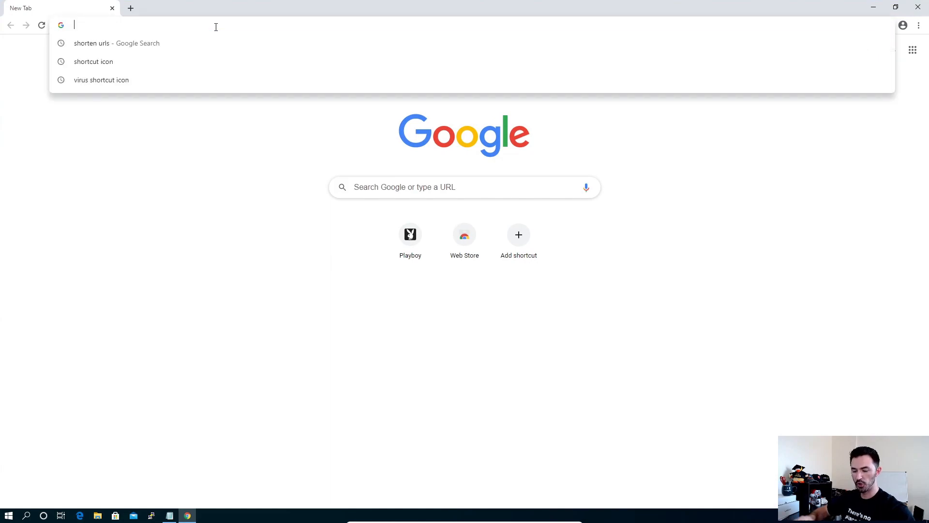
click(116, 43)
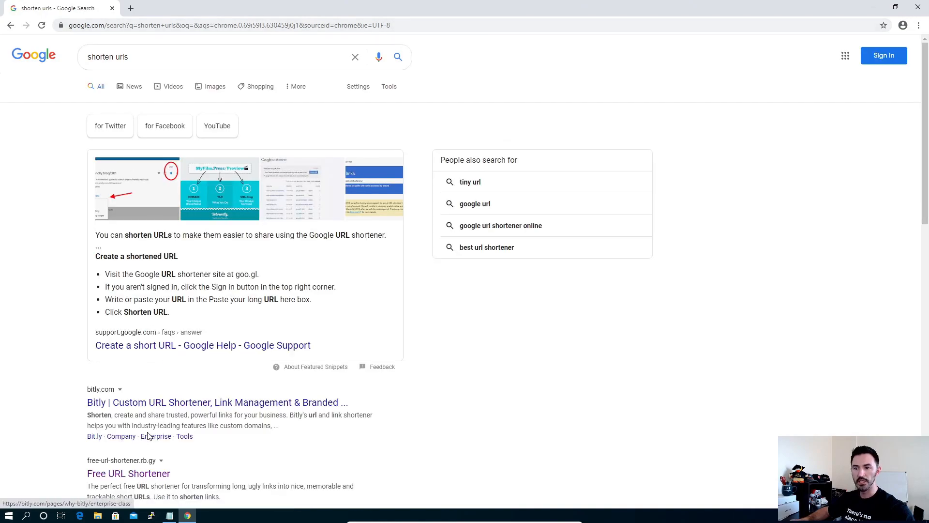
click(129, 473)
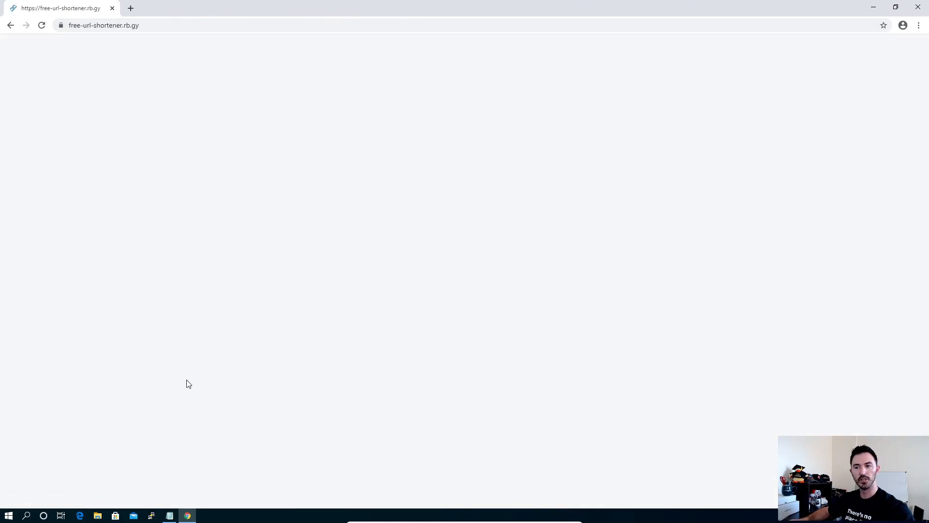
click(130, 8)
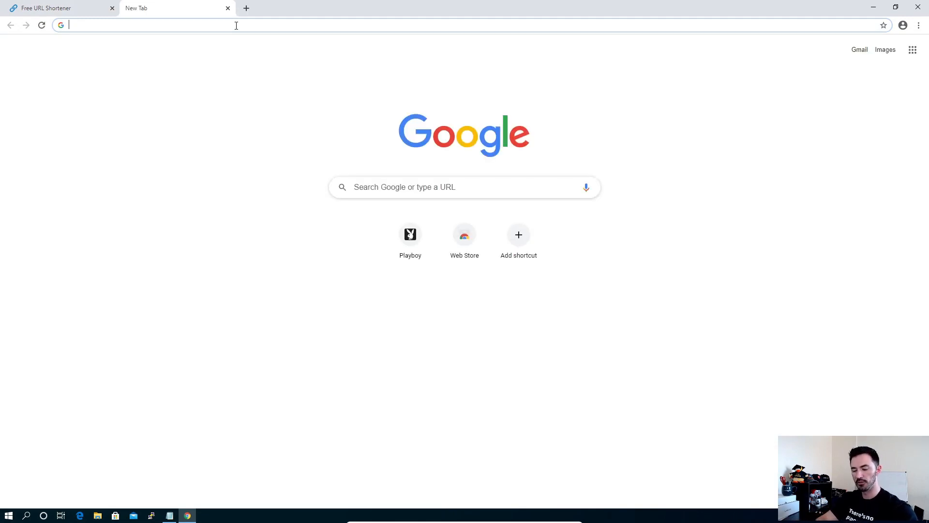
text(facebook.com)
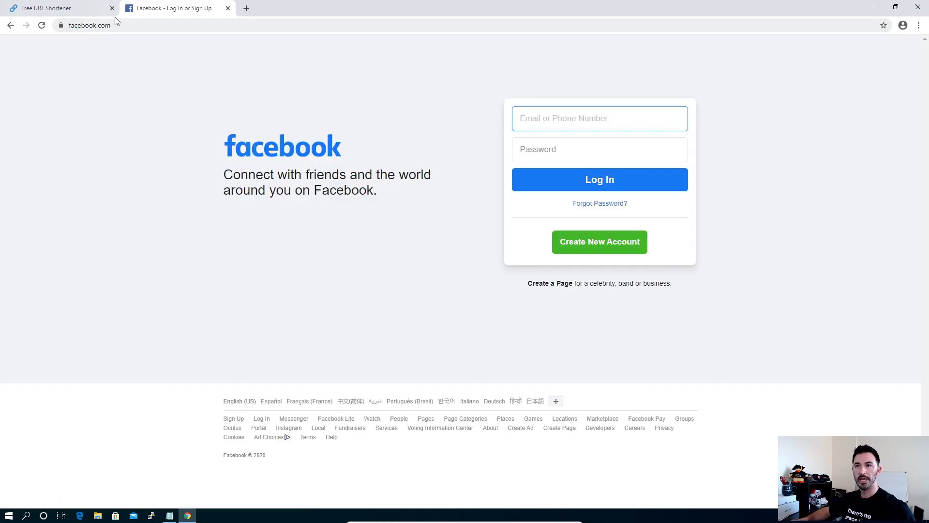
click(89, 24)
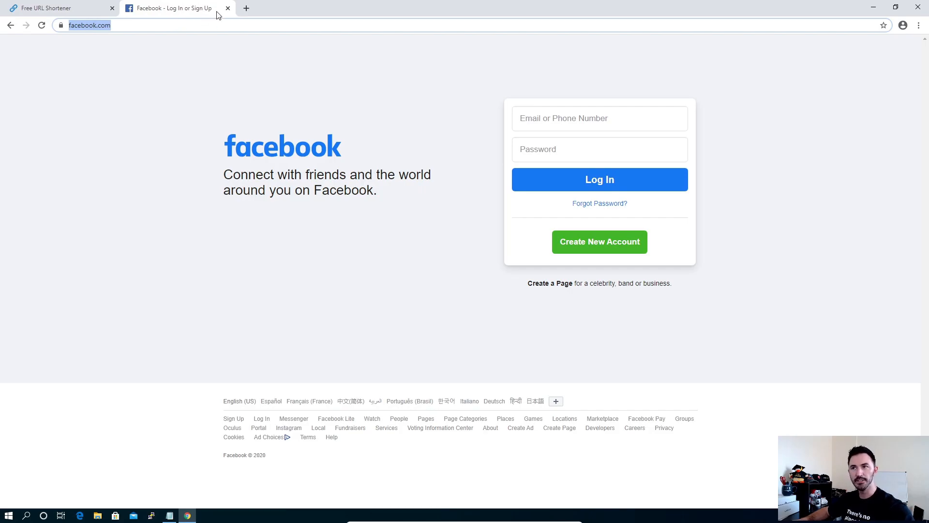
click(59, 8)
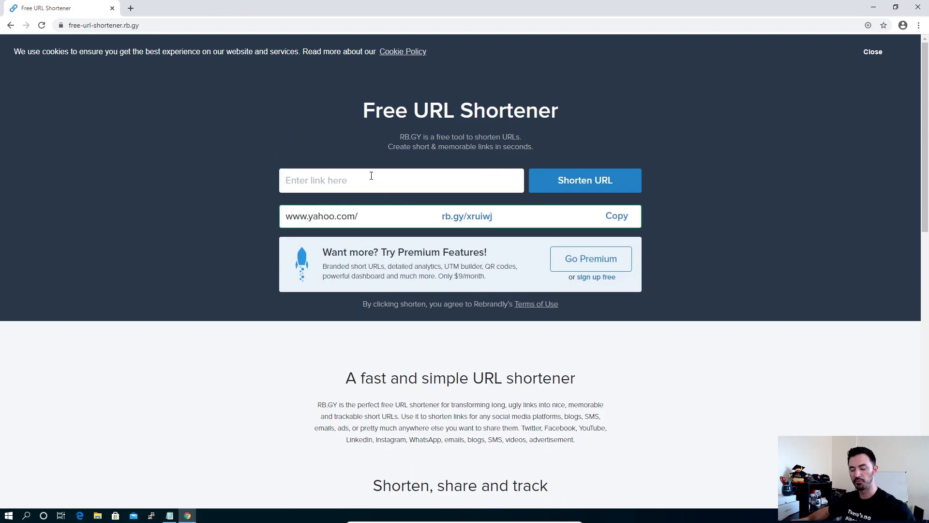
text(https://www.facebook.com/)
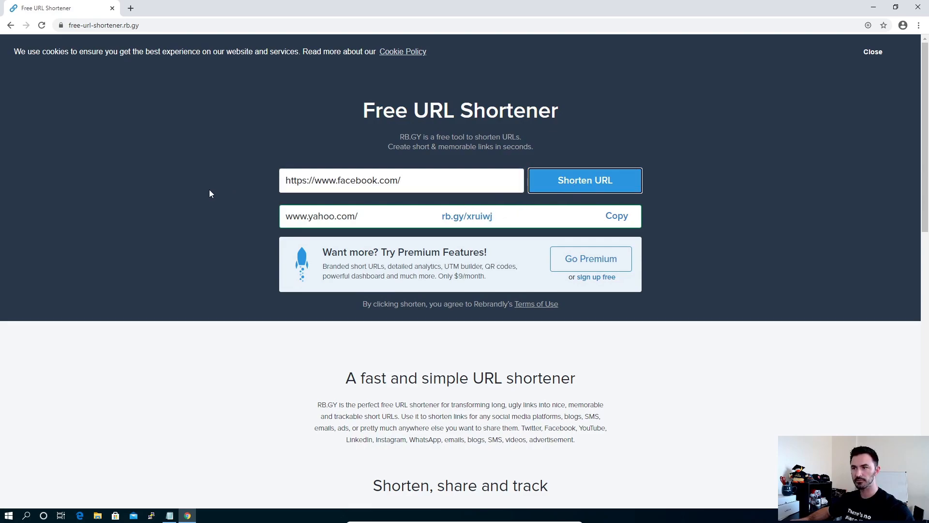
mouse_move(315, 208)
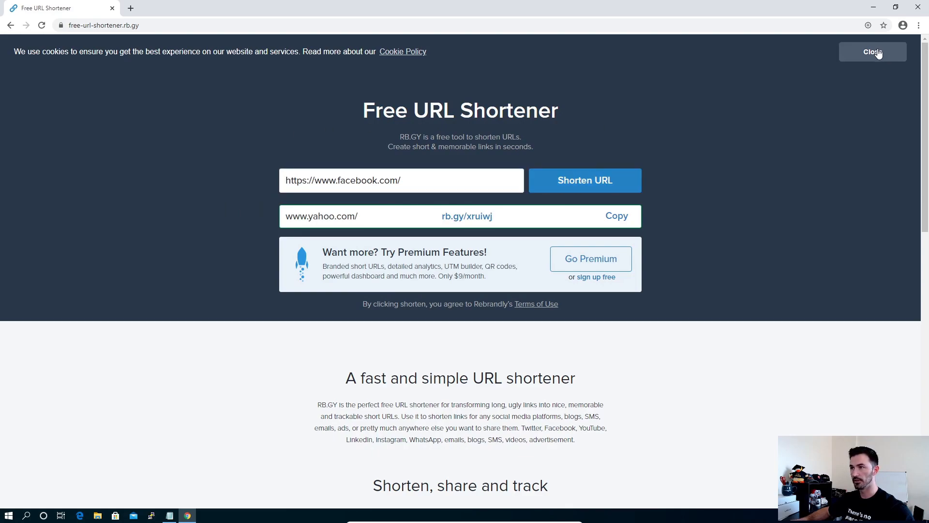
click(872, 52)
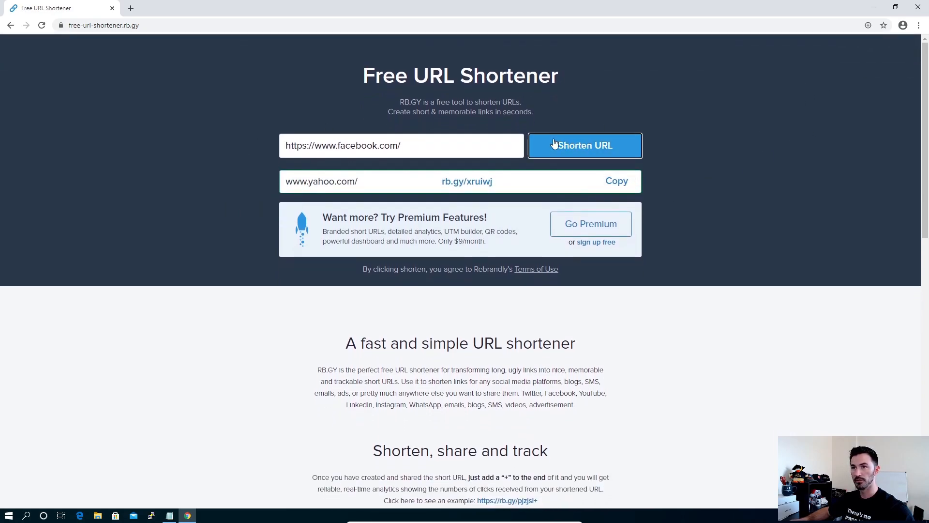
click(103, 25)
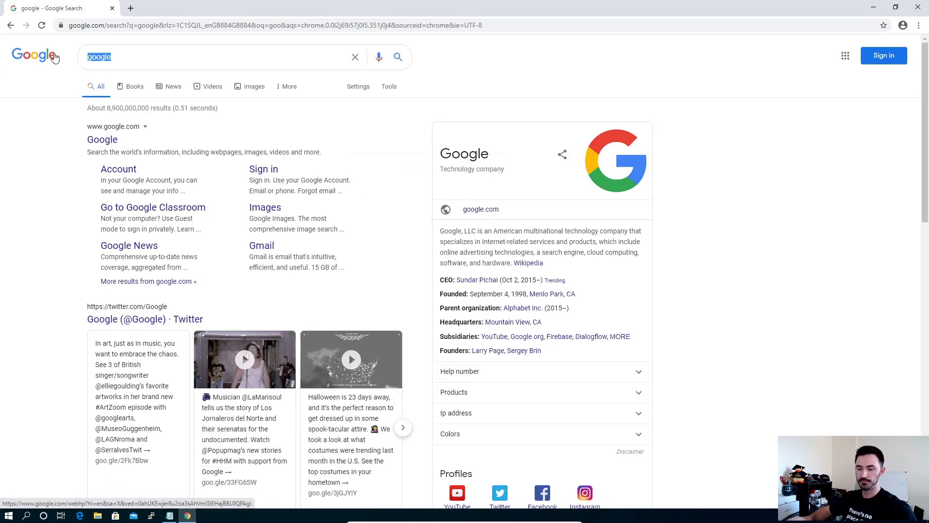
- Search for 'shorten url' and open the shorturl.at link shortening site
text(shornt)
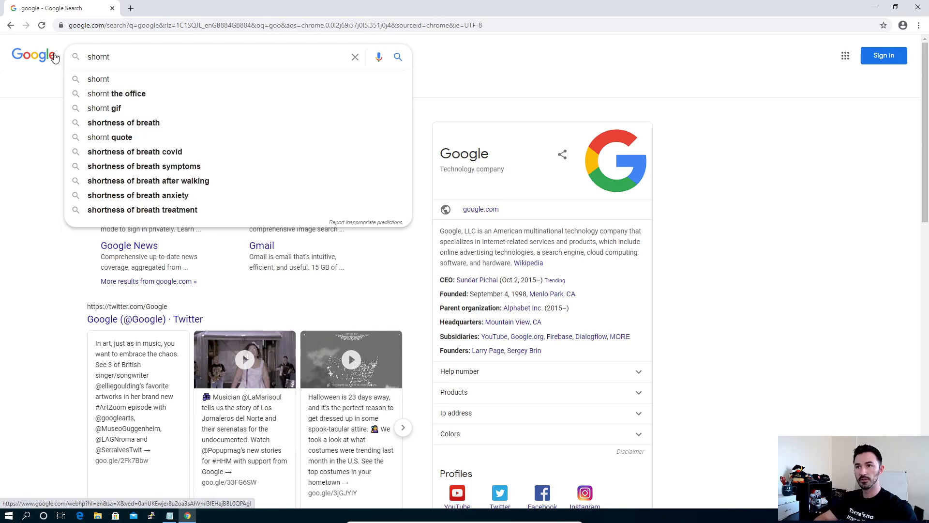
key(Backspace)
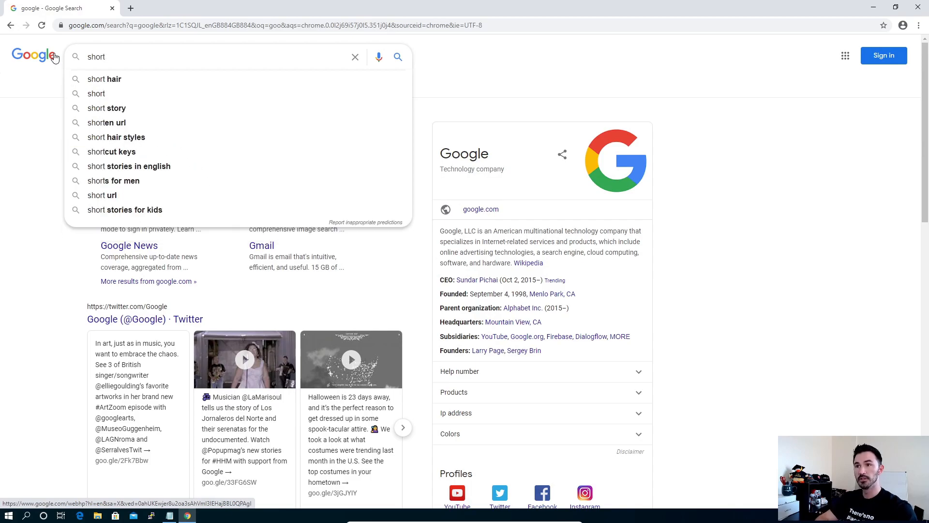
click(107, 122)
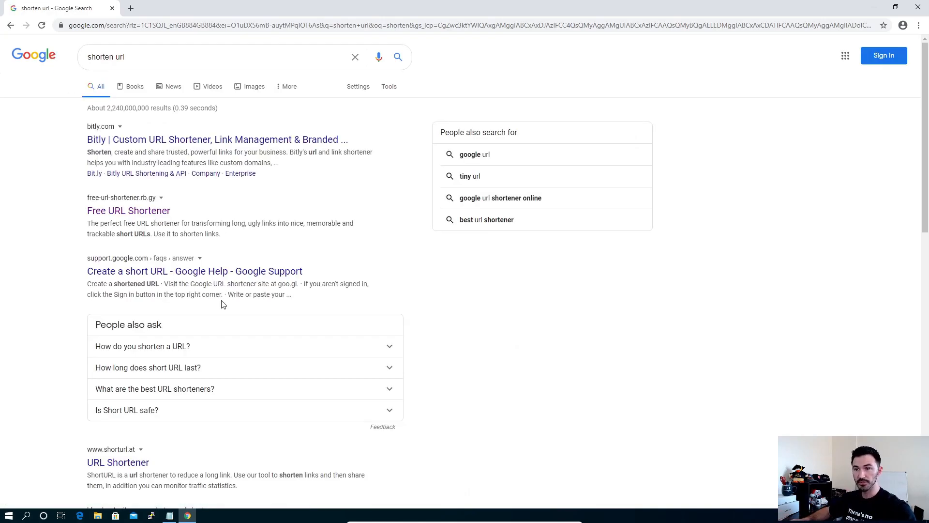
scroll(down, 3)
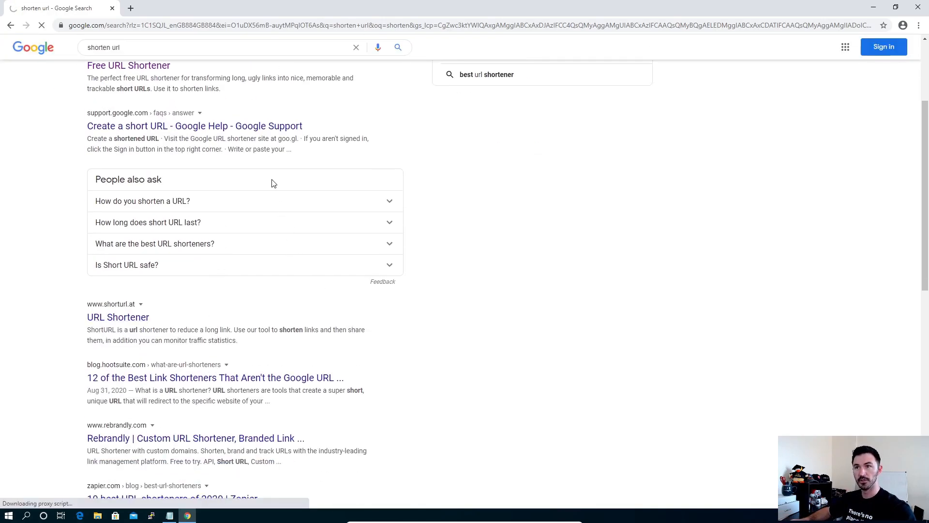
click(117, 316)
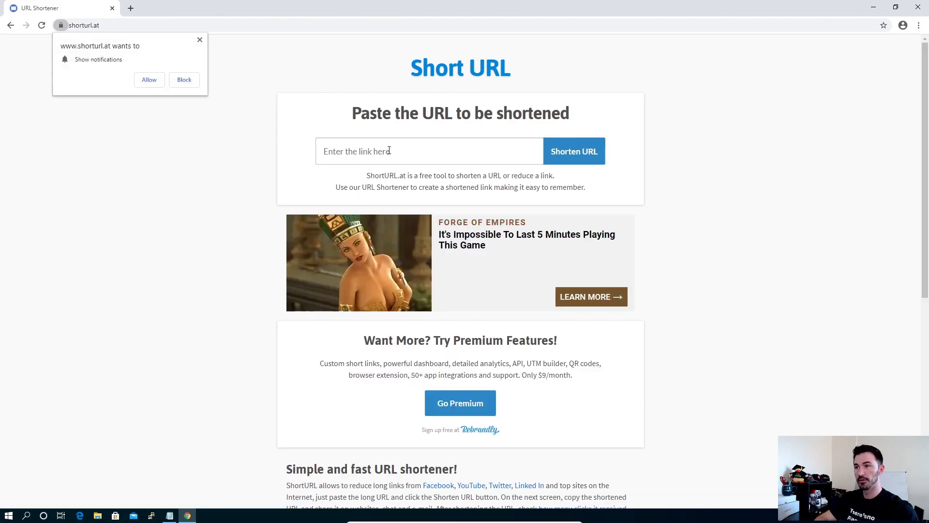
- Shorten the facebook link on shorturl.at and copy the result, shorturl.at/FRV79
click(428, 150)
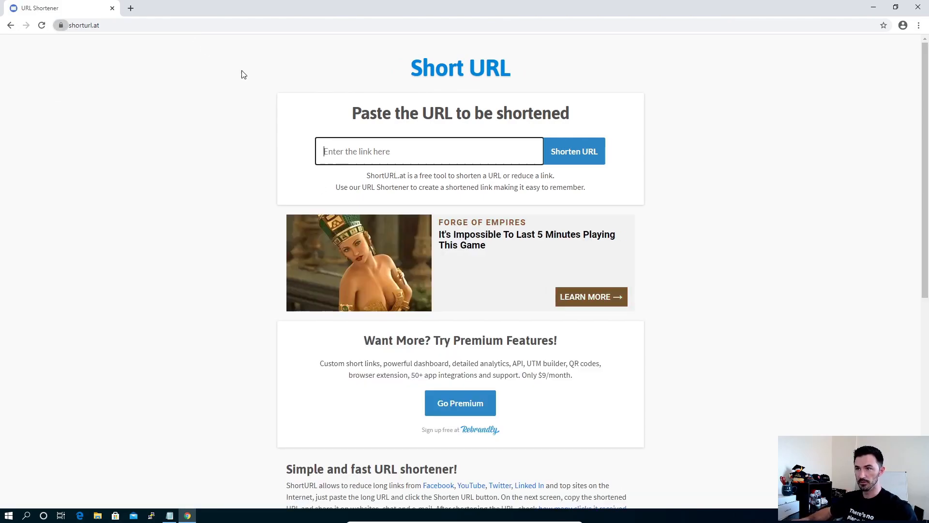
text(facebook)
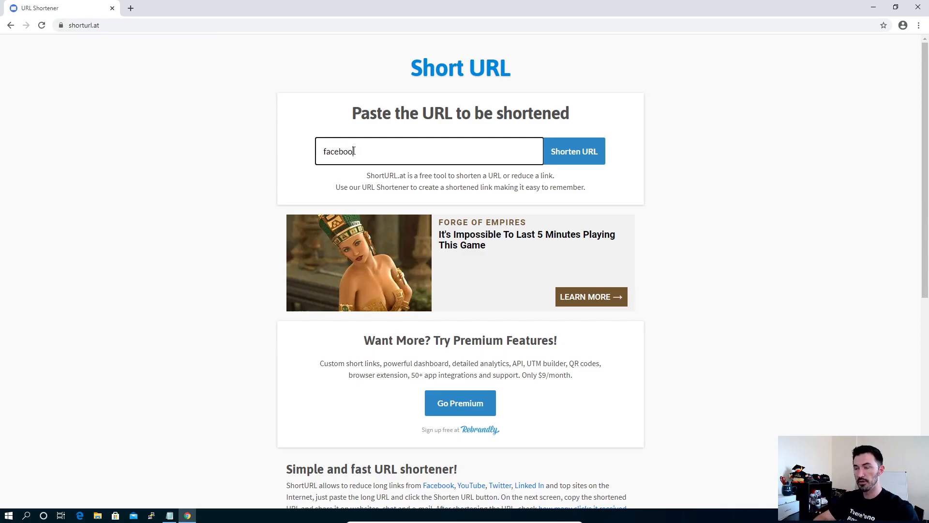
click(573, 151)
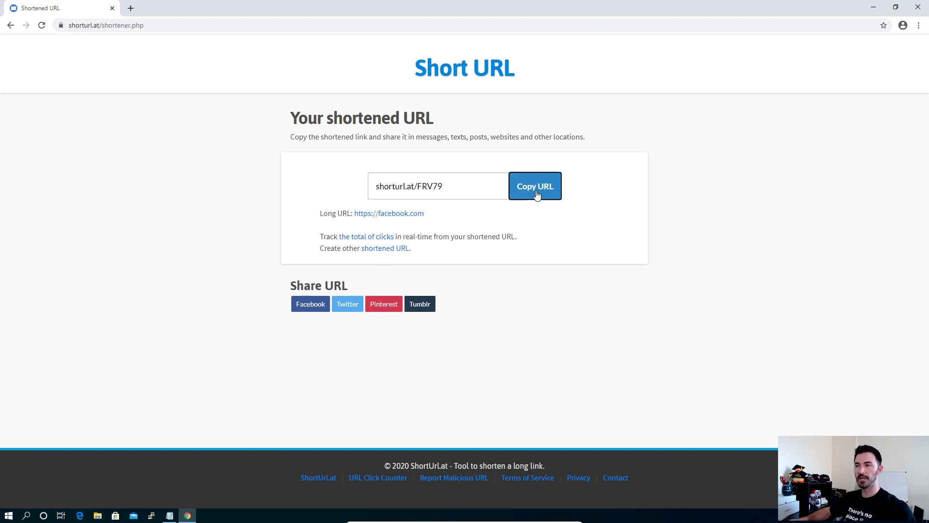
click(534, 186)
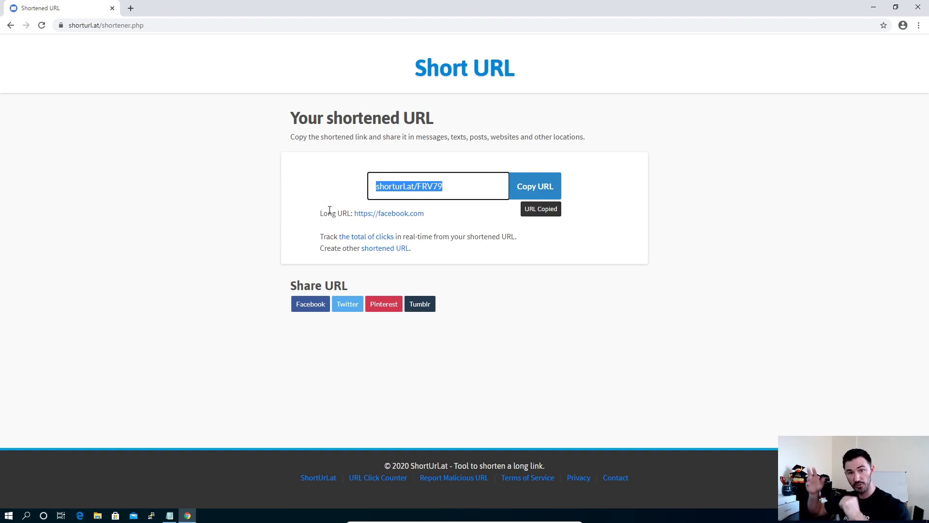
mouse_move(184, 39)
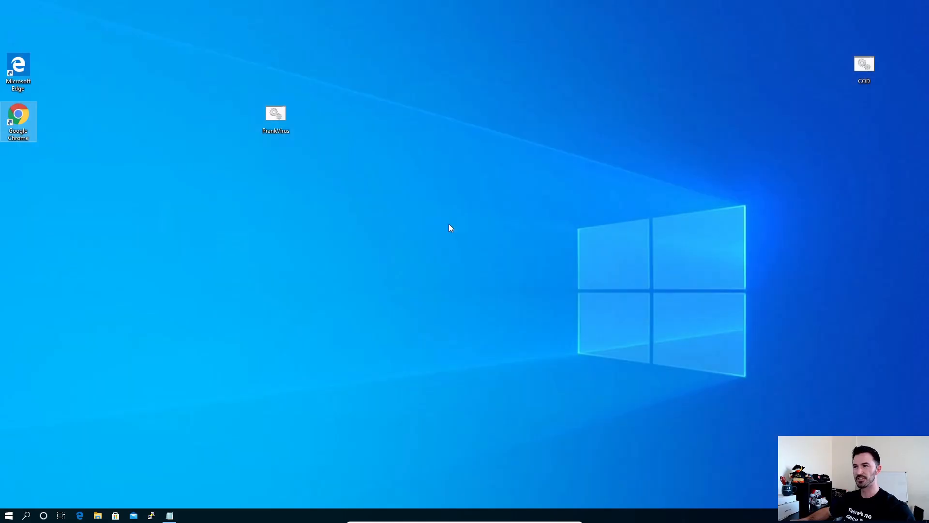
mouse_move(423, 256)
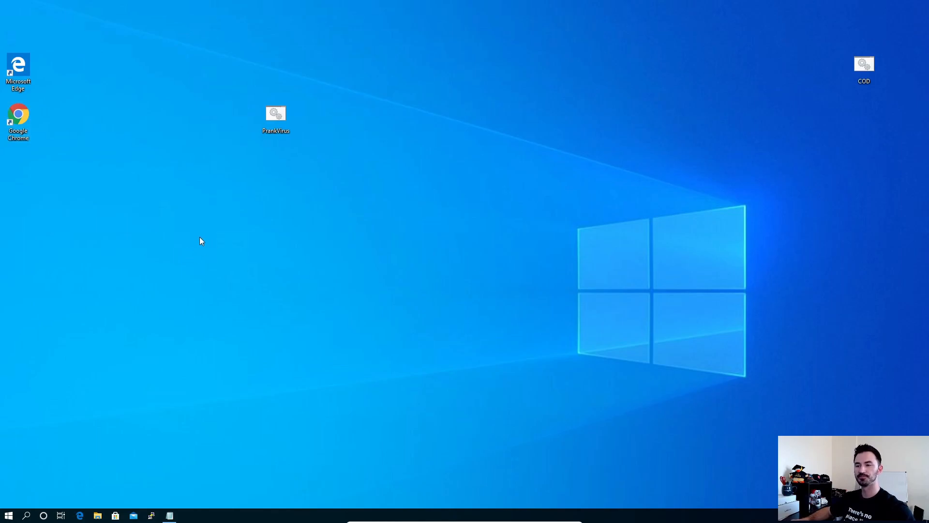
- Create a desktop shortcut that targets PrankVirus.bat and name it IE
click(275, 116)
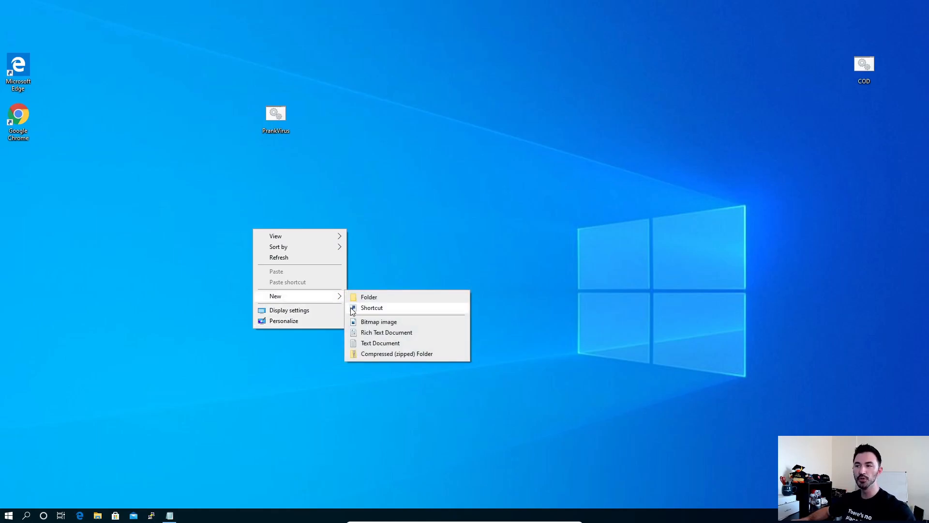
click(372, 308)
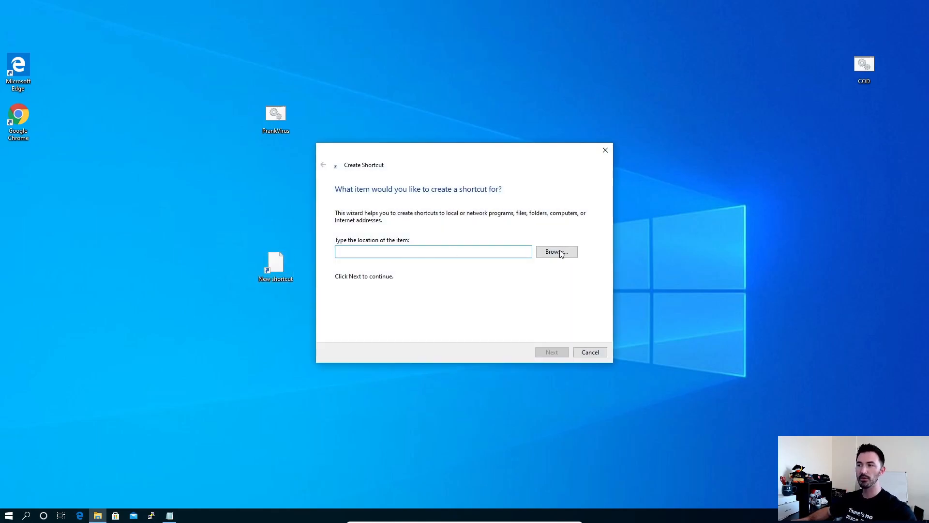
click(556, 251)
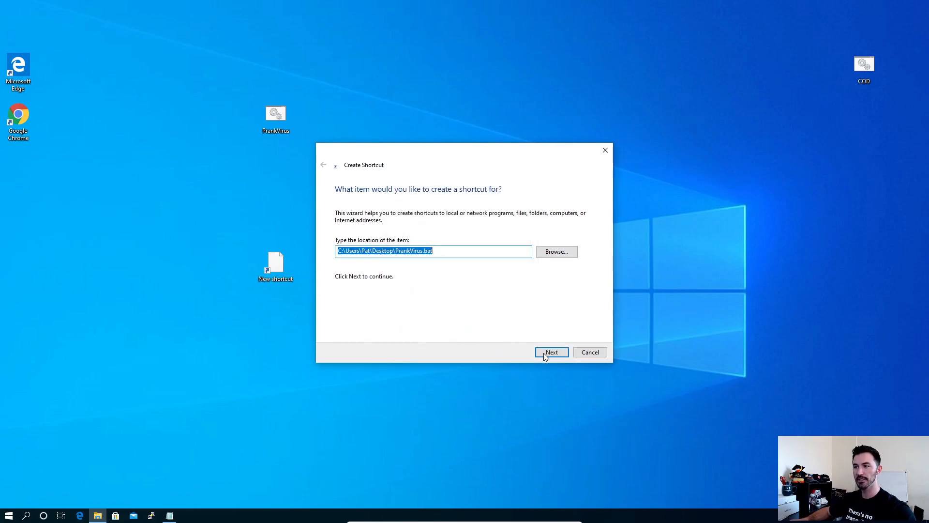
click(551, 352)
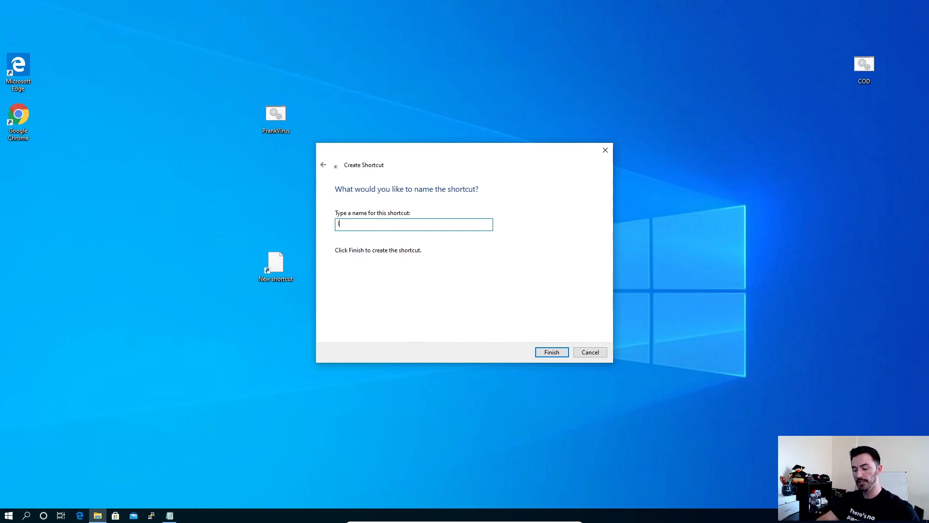
text(IE)
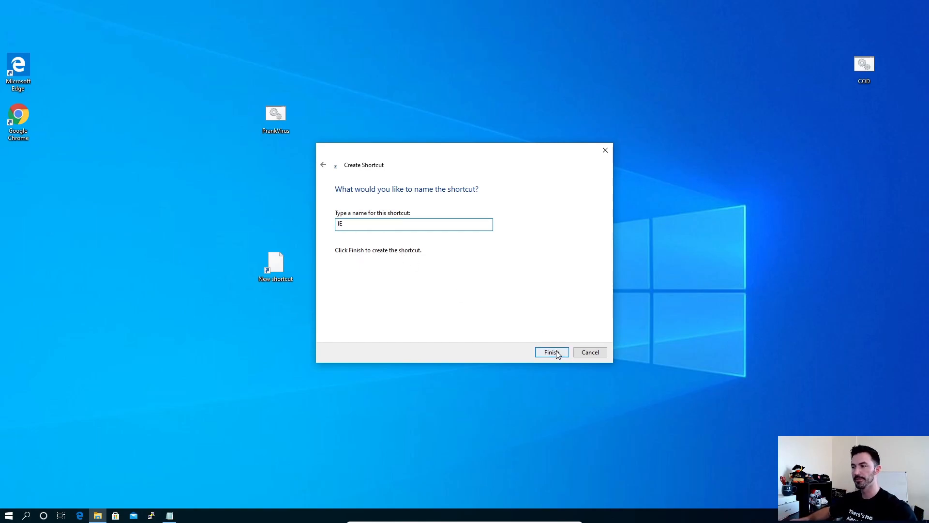
click(551, 352)
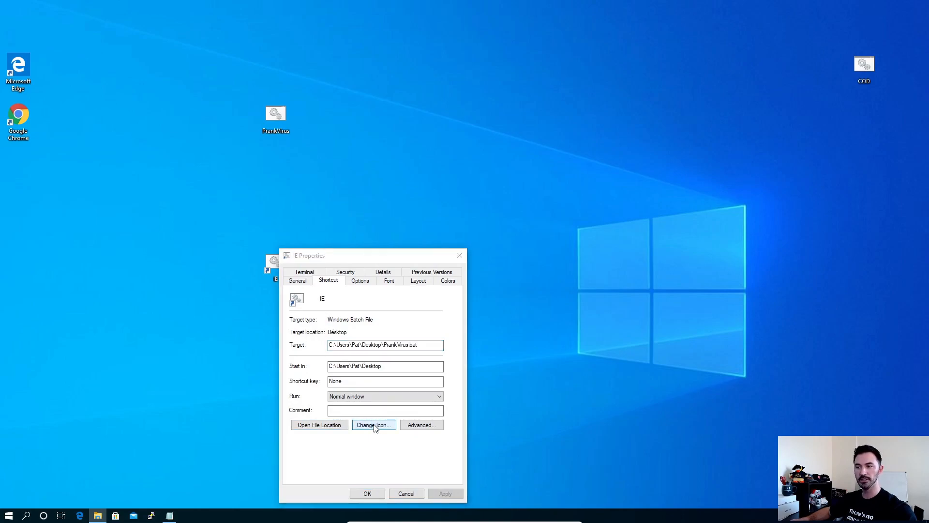
- Change the IE shortcut's icon to the Internet Explorer logo
click(372, 425)
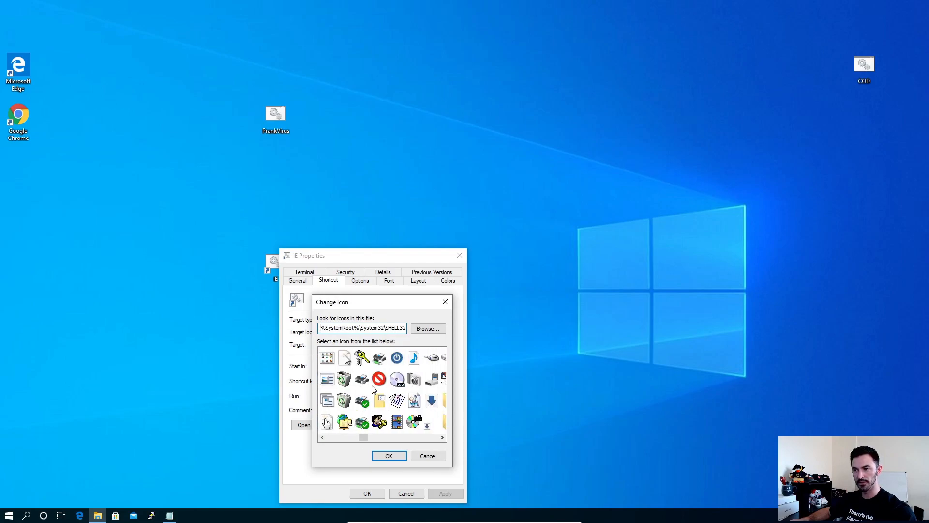
scroll(right, 3)
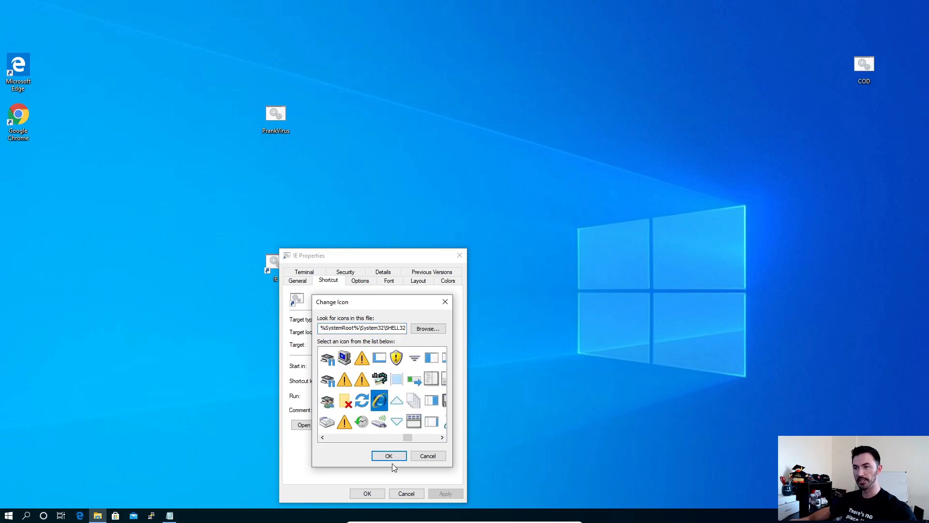
click(388, 455)
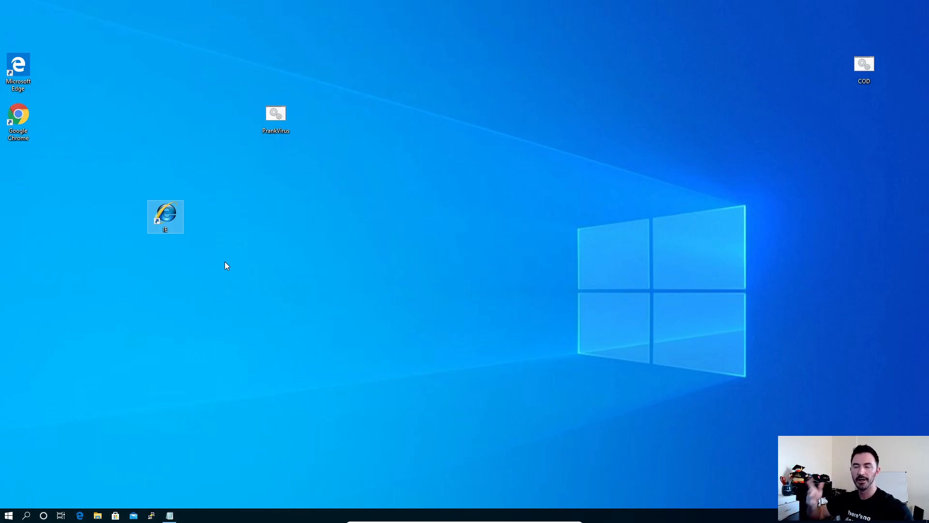
mouse_move(269, 257)
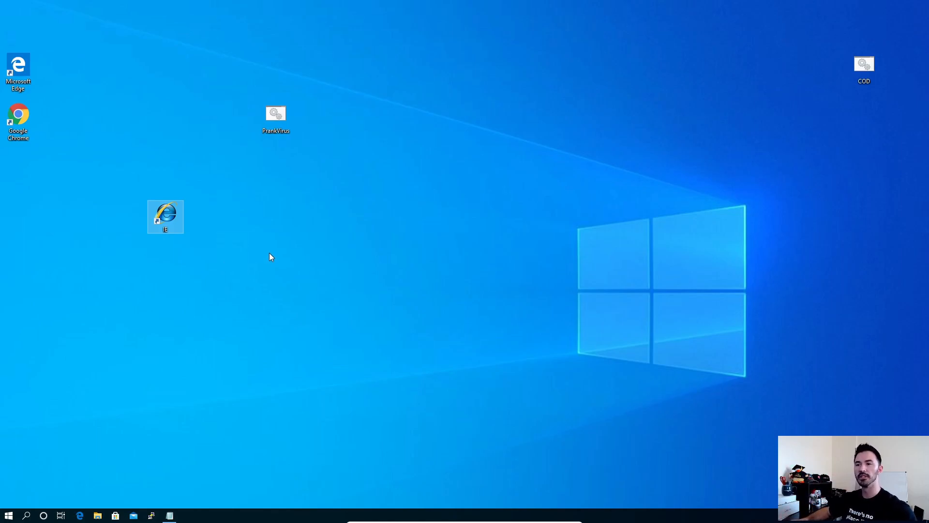
mouse_move(198, 274)
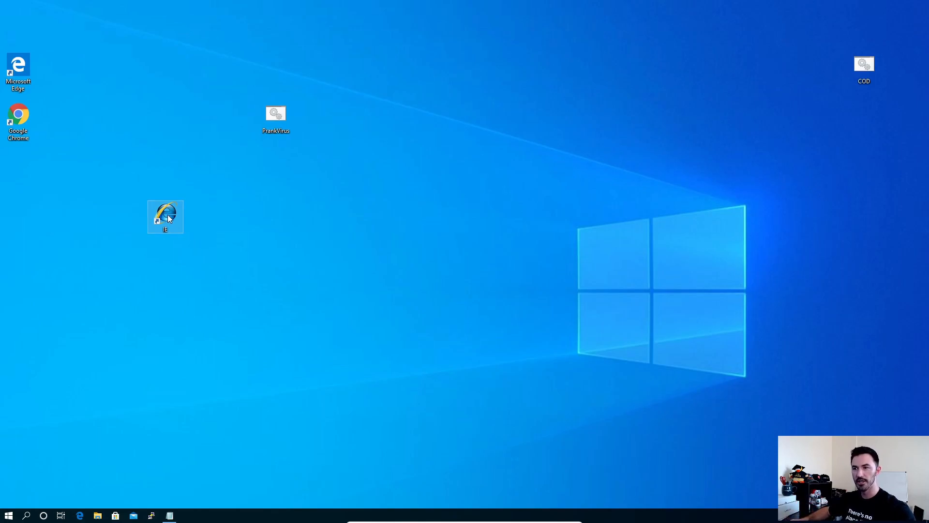
mouse_move(165, 216)
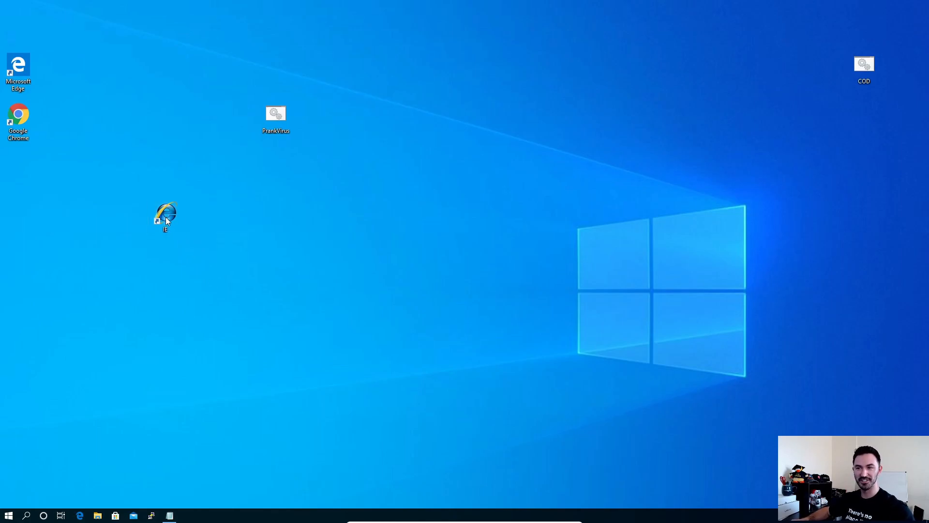
mouse_move(165, 216)
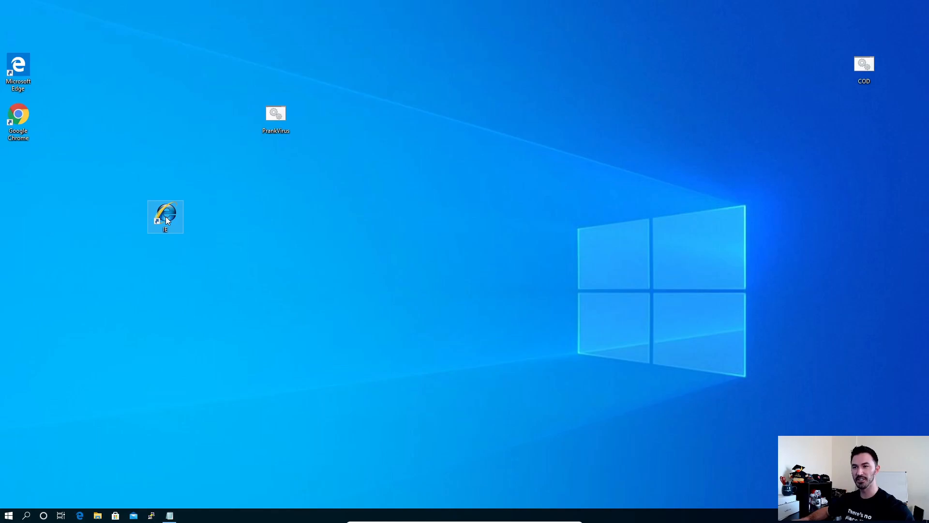
- Run the prank by double-clicking the IE shortcut on the desktop
double_click(165, 217)
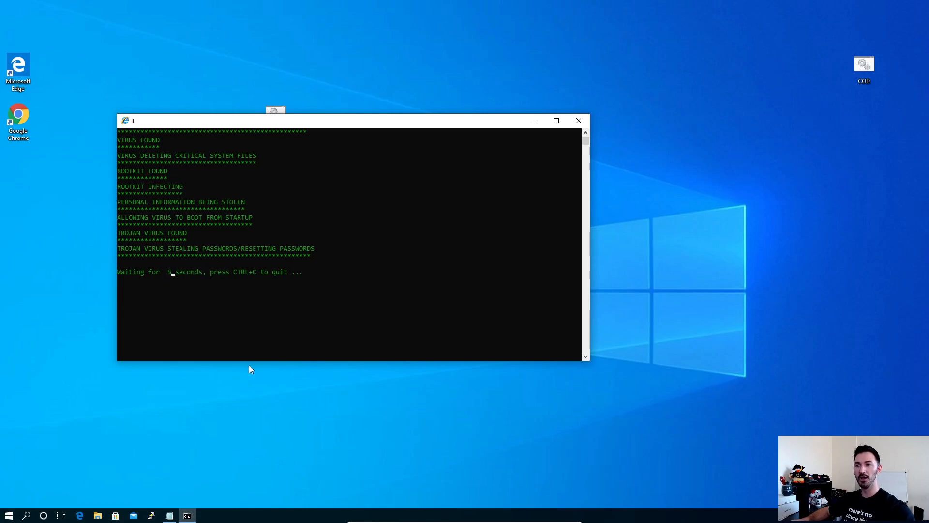
mouse_move(301, 314)
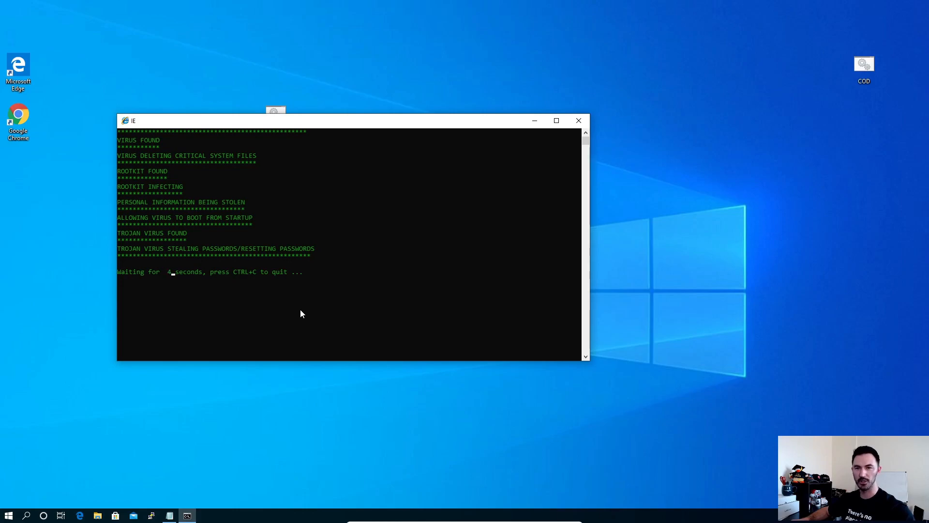
mouse_move(309, 314)
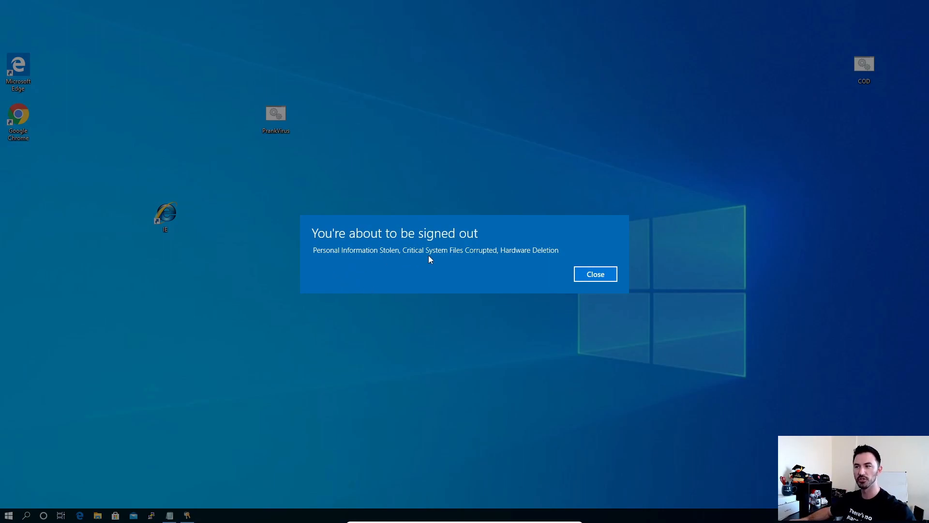
mouse_move(472, 261)
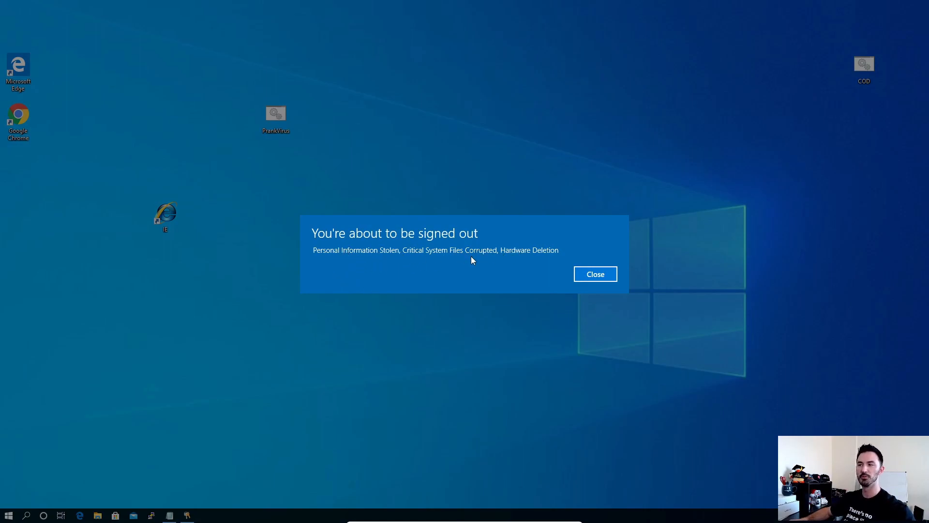
mouse_move(365, 310)
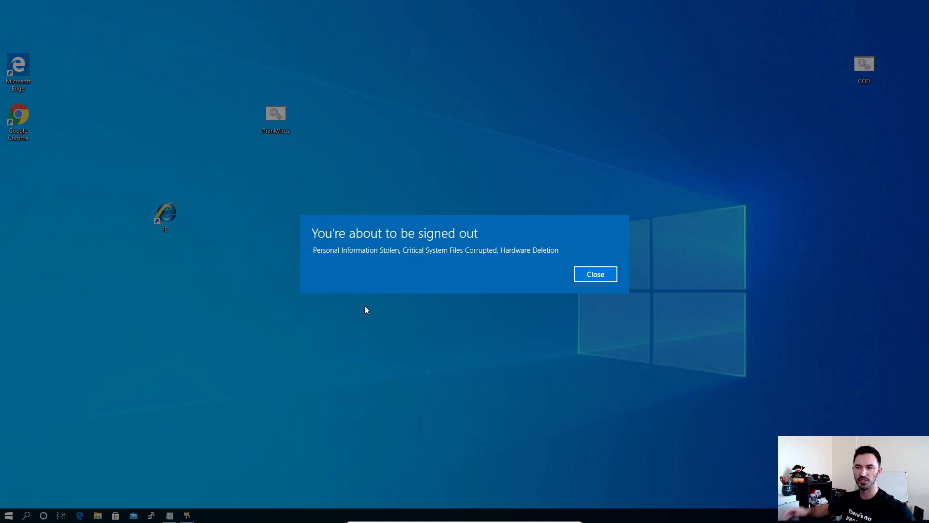
- Click the sign-out warning while the prank shuts the machine down
click(594, 274)
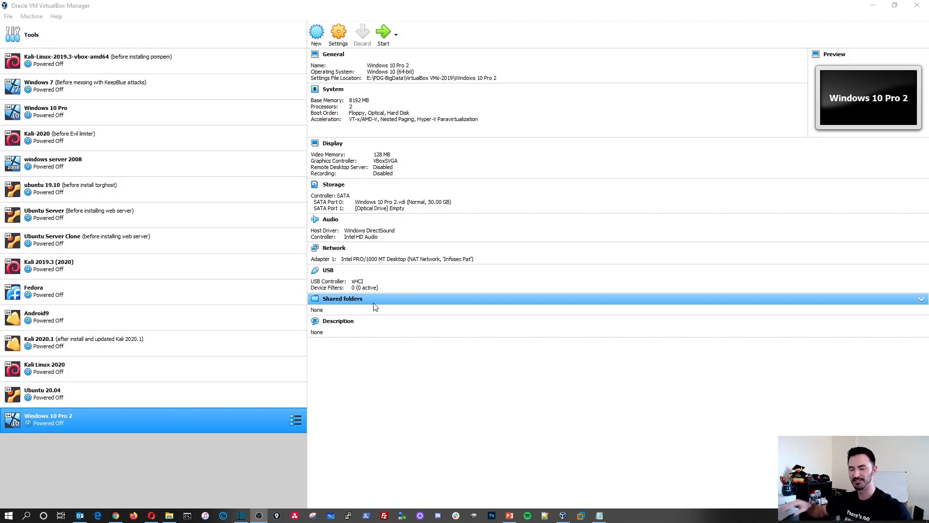
mouse_move(413, 395)
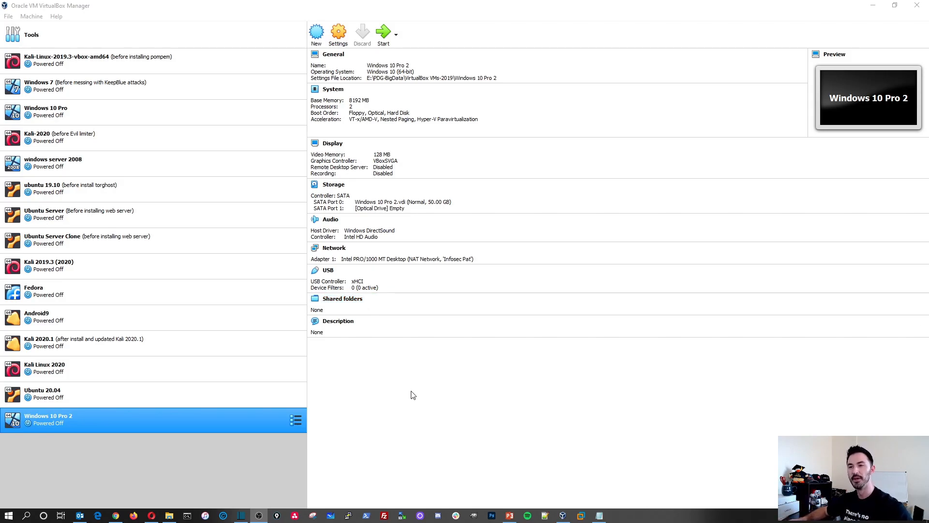
mouse_move(451, 368)
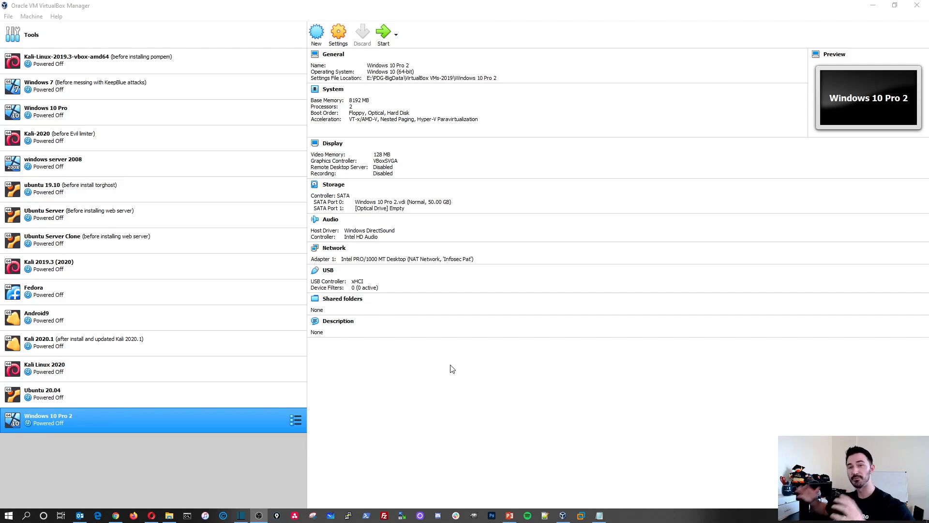